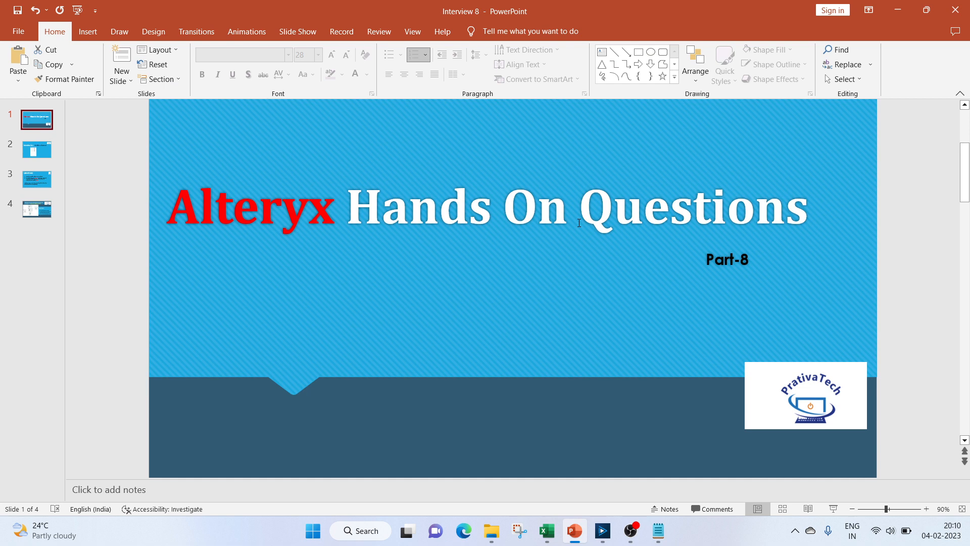
mouse_move(16, 151)
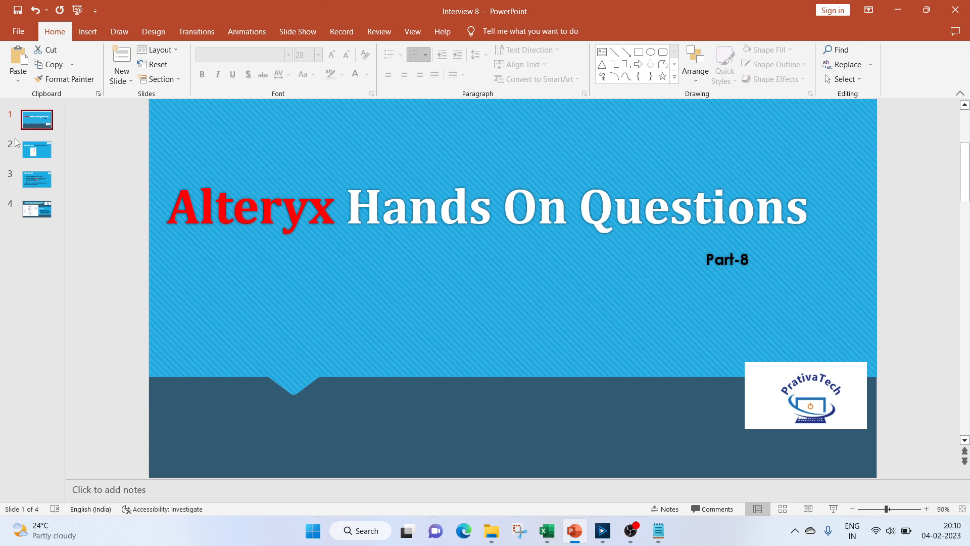
Show the Introduction – Accident dataset slide, then switch to the accident workbook in Excel
left_click(36, 149)
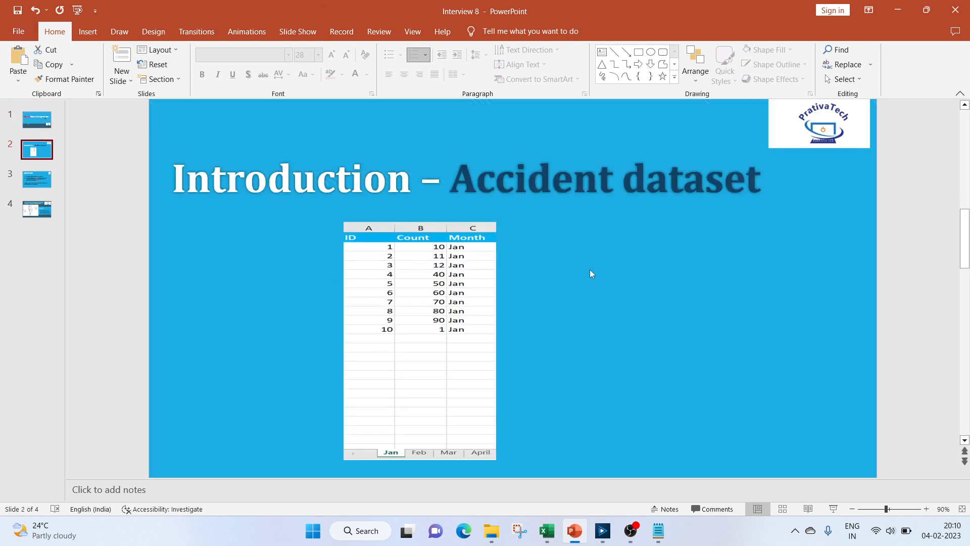
mouse_move(513, 294)
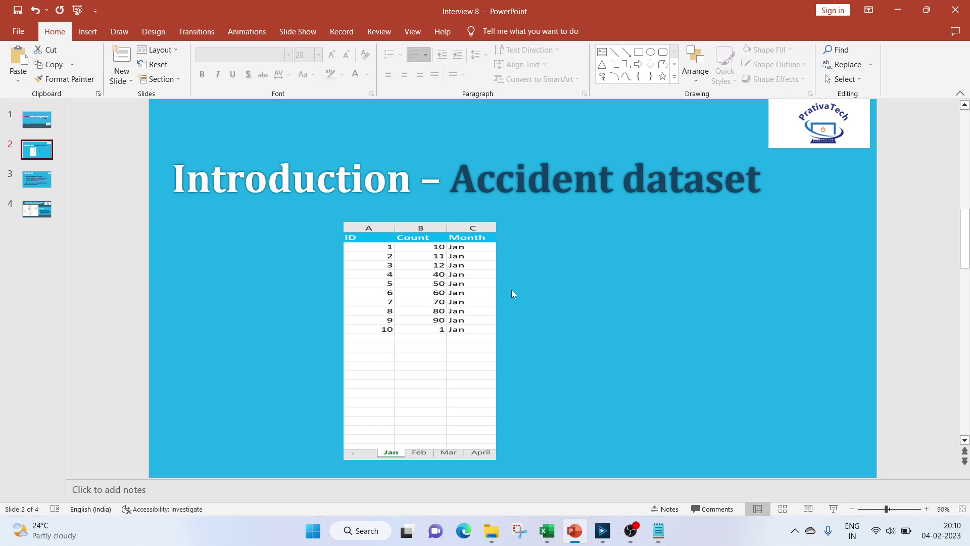
mouse_move(543, 515)
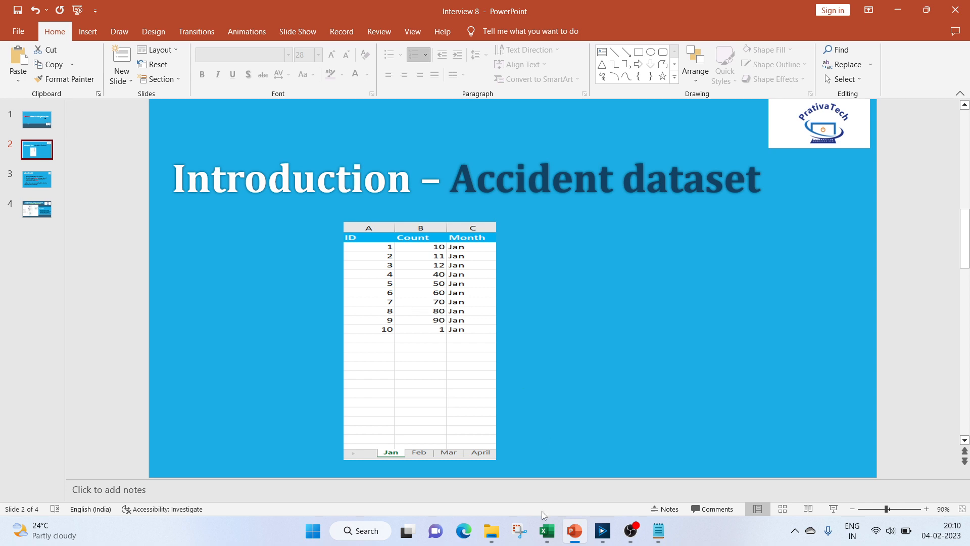
left_click(546, 531)
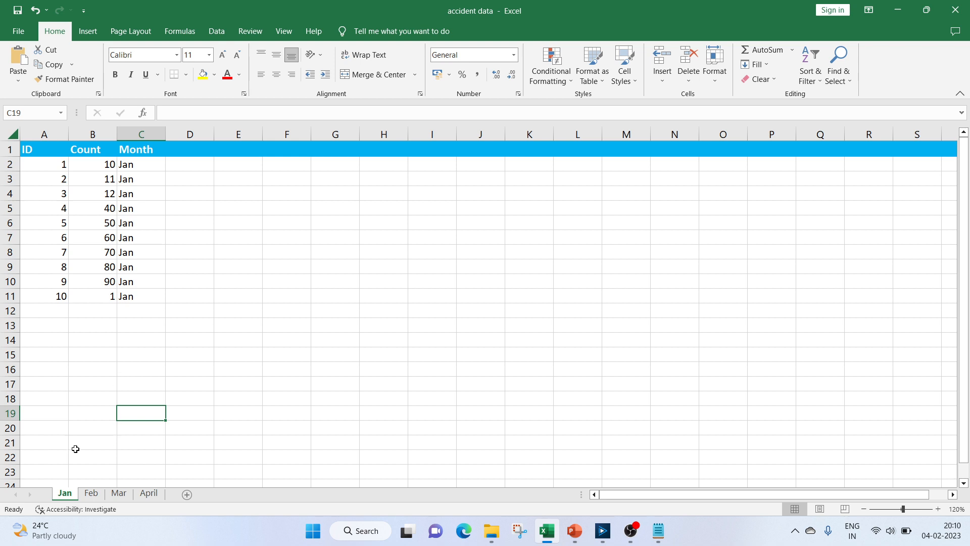
mouse_move(38, 204)
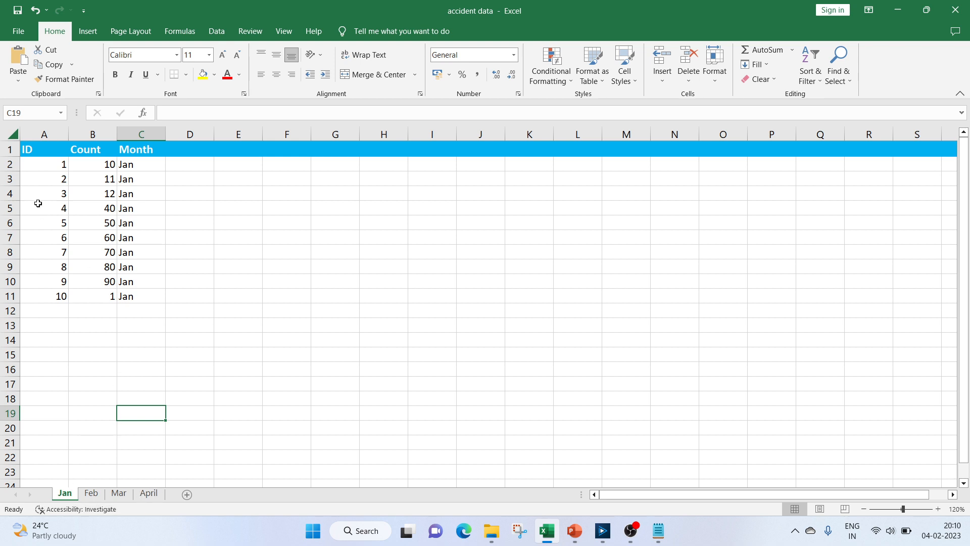
mouse_move(92, 194)
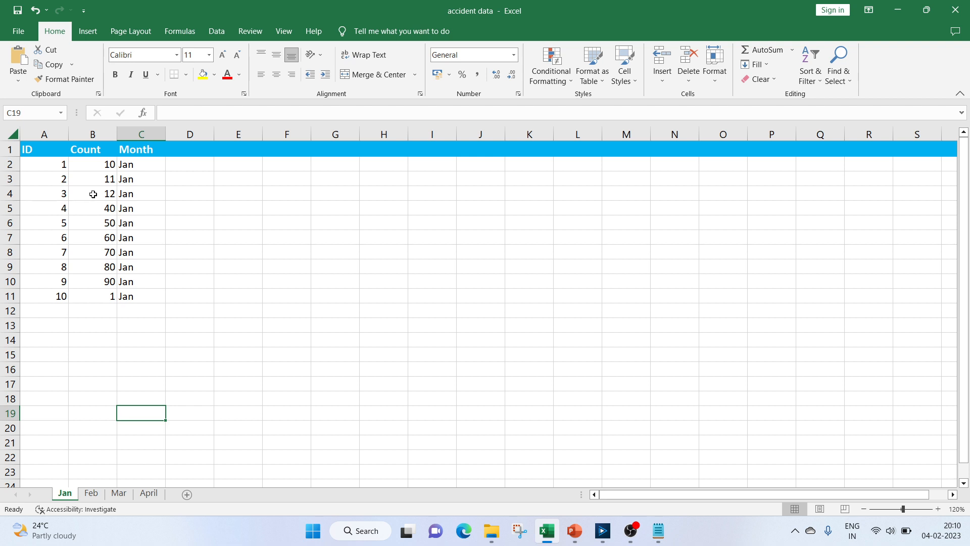
View the Feb and April accident sheets, then return to the PowerPoint presentation
left_click(91, 493)
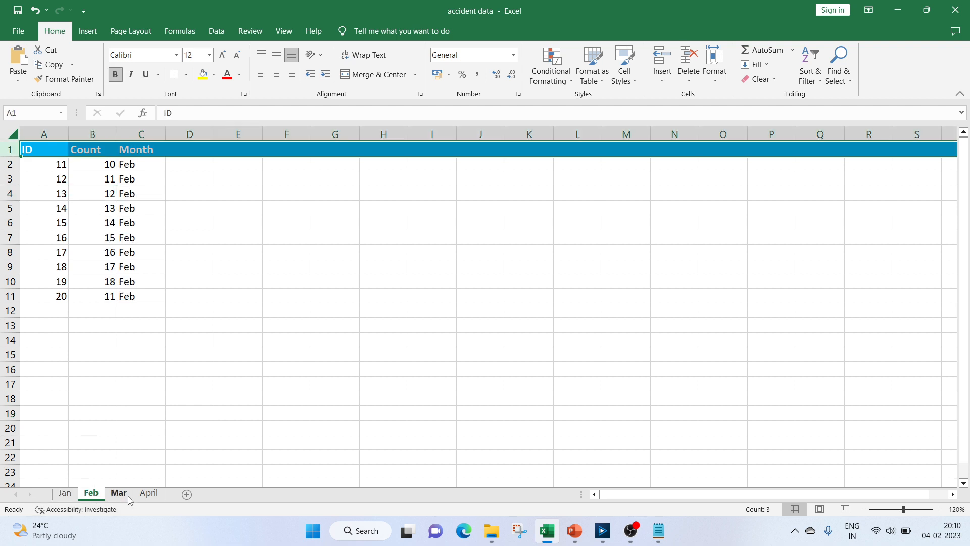
left_click(149, 492)
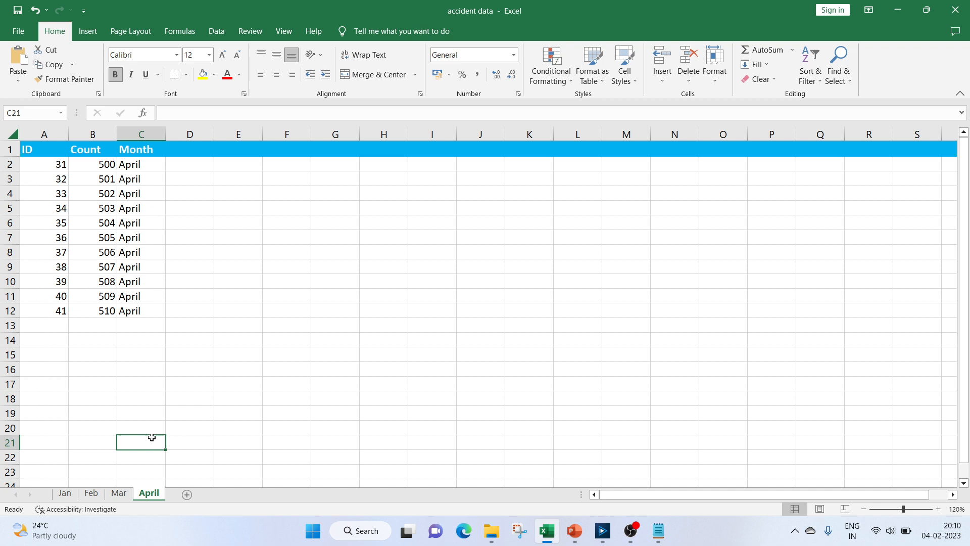
left_click(574, 531)
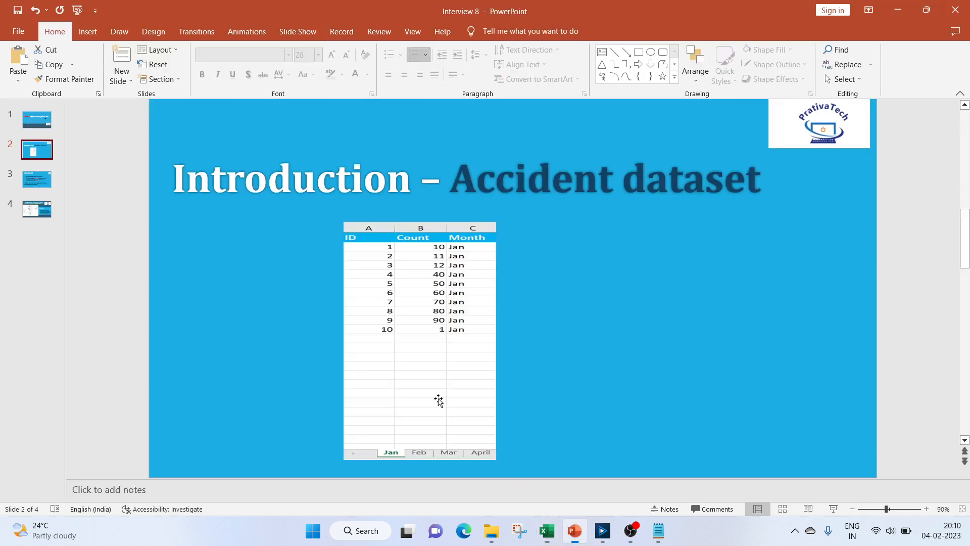
left_click(36, 179)
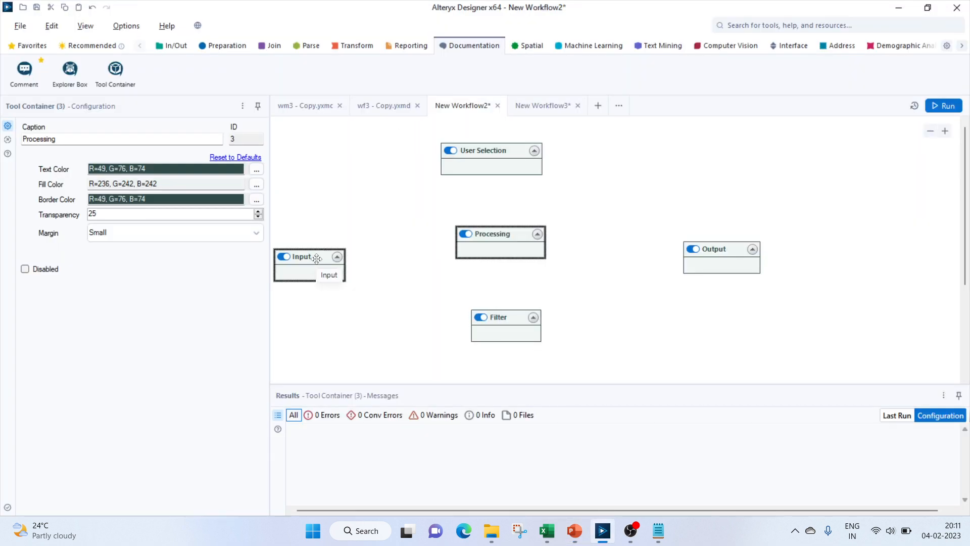
Select the Input container and bring up the Interface tool palette for Macro Input
left_click(301, 256)
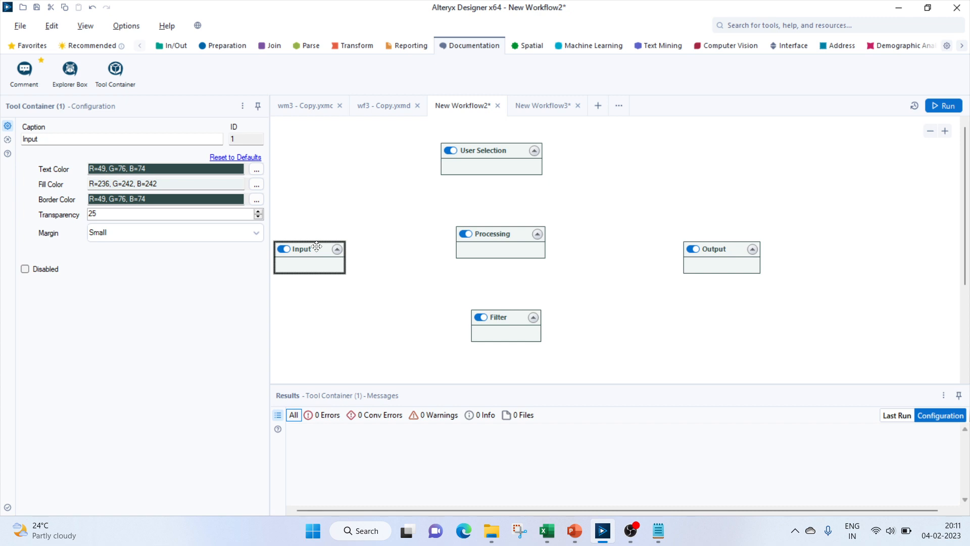
left_click(792, 46)
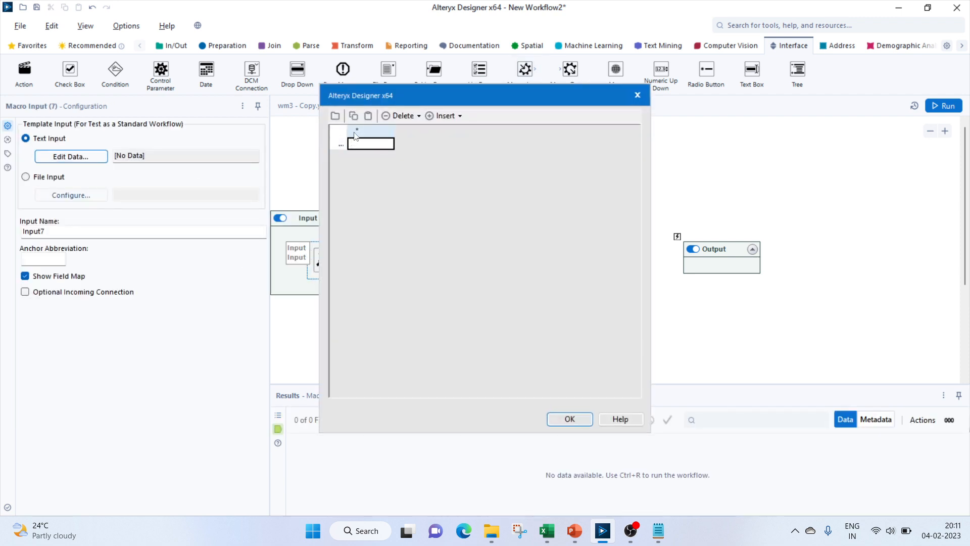
Name the Macro Input column Sample with rows Sheet1, Sheet2 and Sheet3
type("Sample")
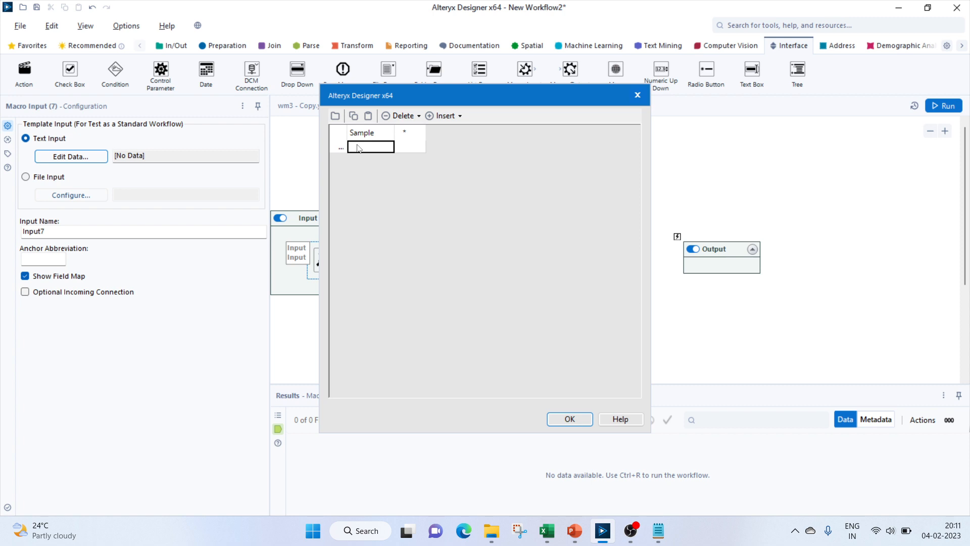
type("Sheet1")
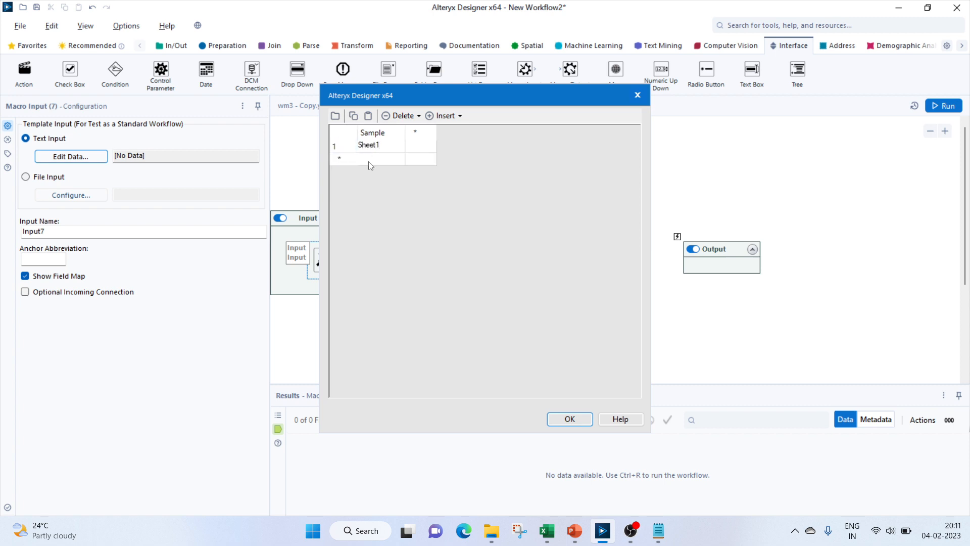
type("Shee")
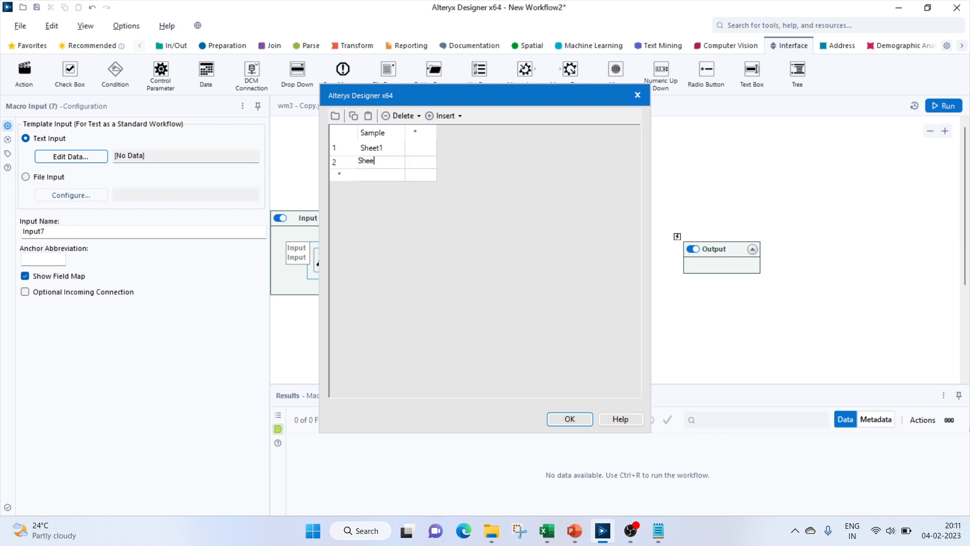
type("t2")
left_click(381, 174)
type("S")
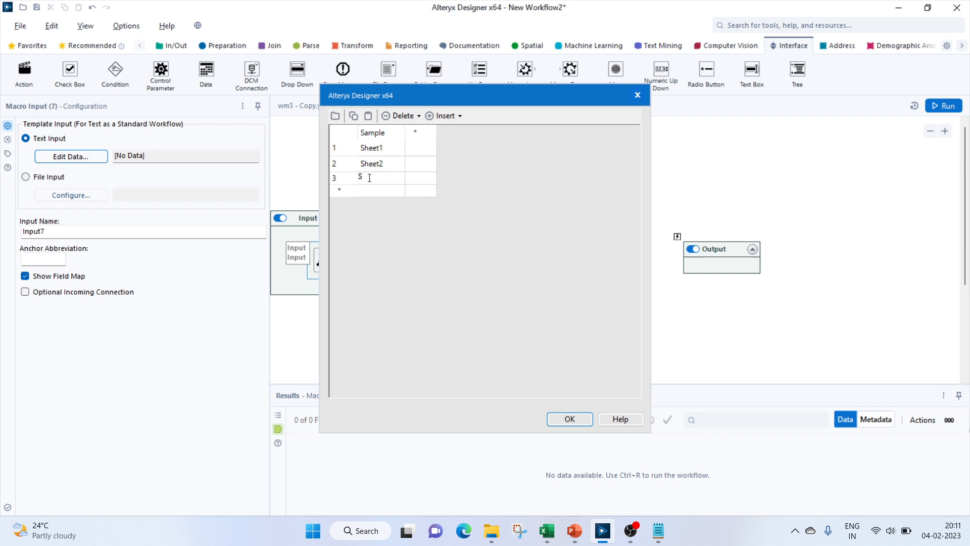
type("heet3")
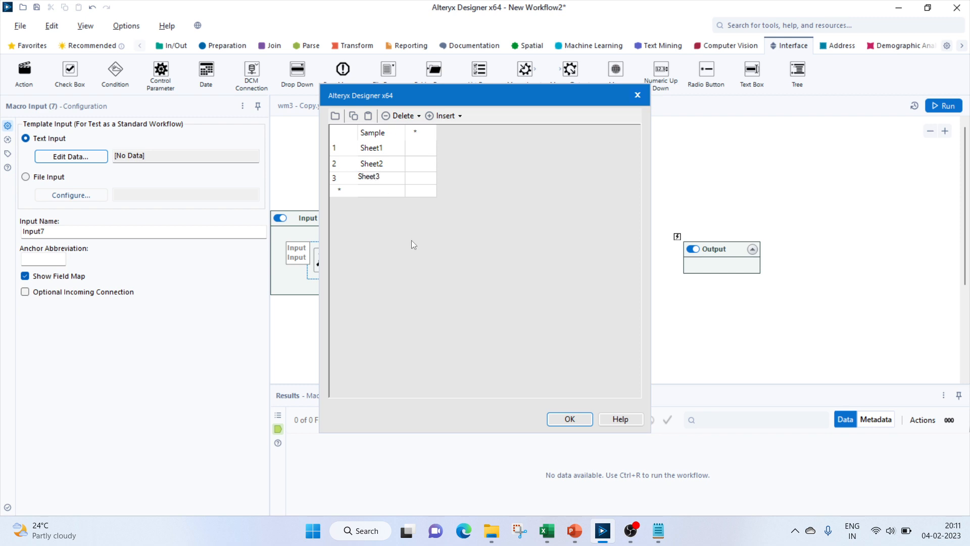
left_click(569, 419)
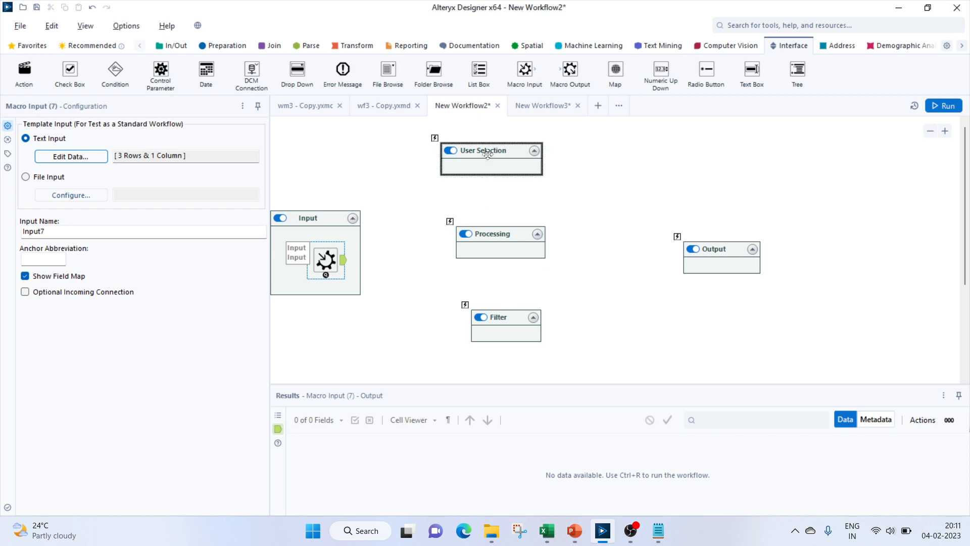
Set the drop-down to manual values starting with Jan, then add a second Drop Down
left_click(487, 152)
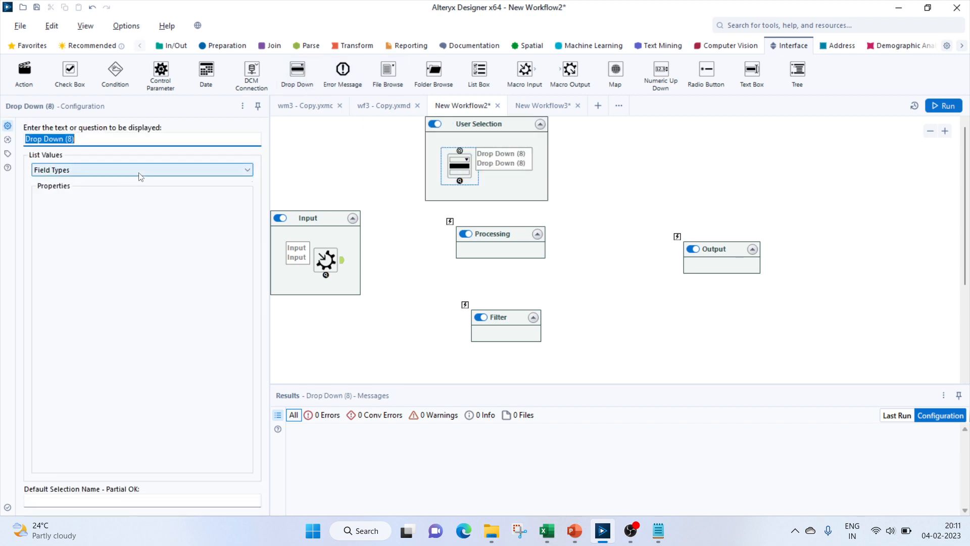
left_click(141, 170)
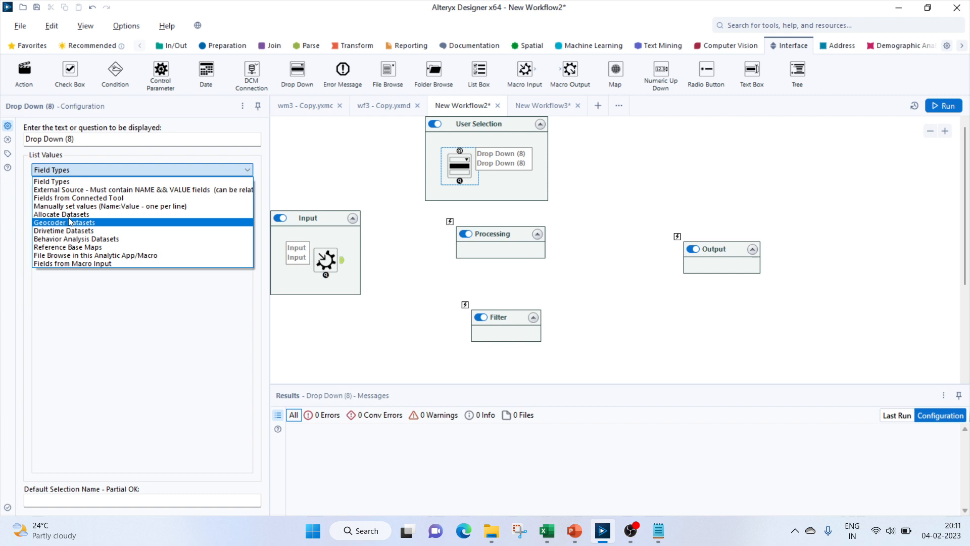
left_click(109, 206)
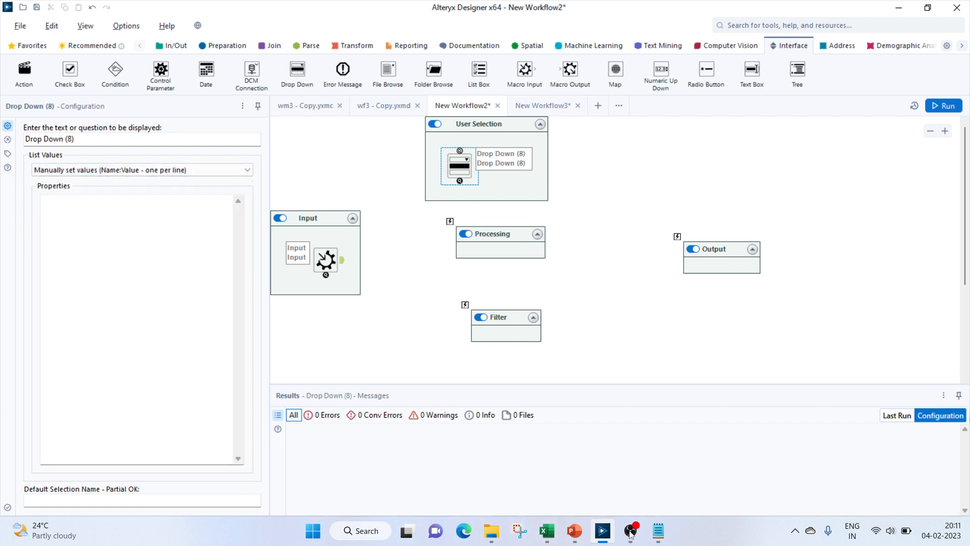
left_click(659, 531)
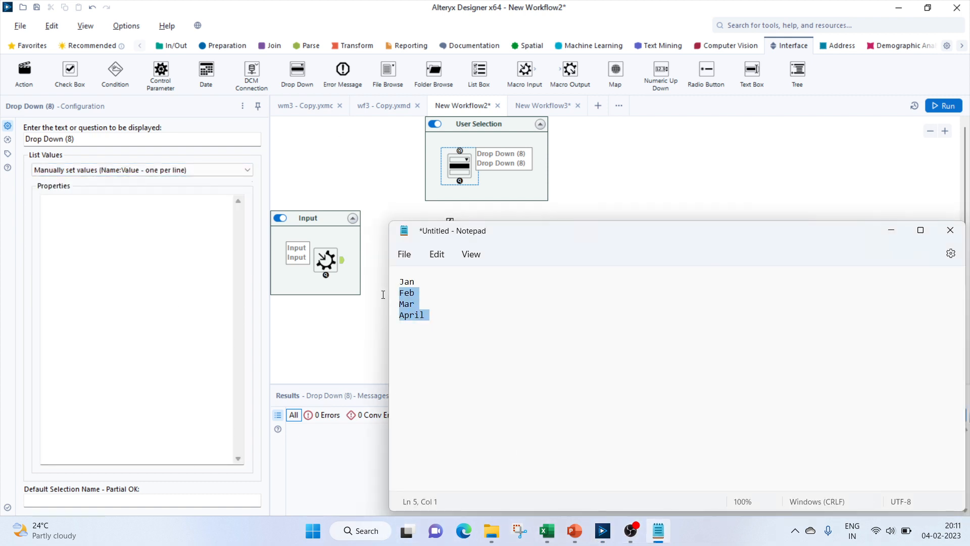
left_click(950, 229)
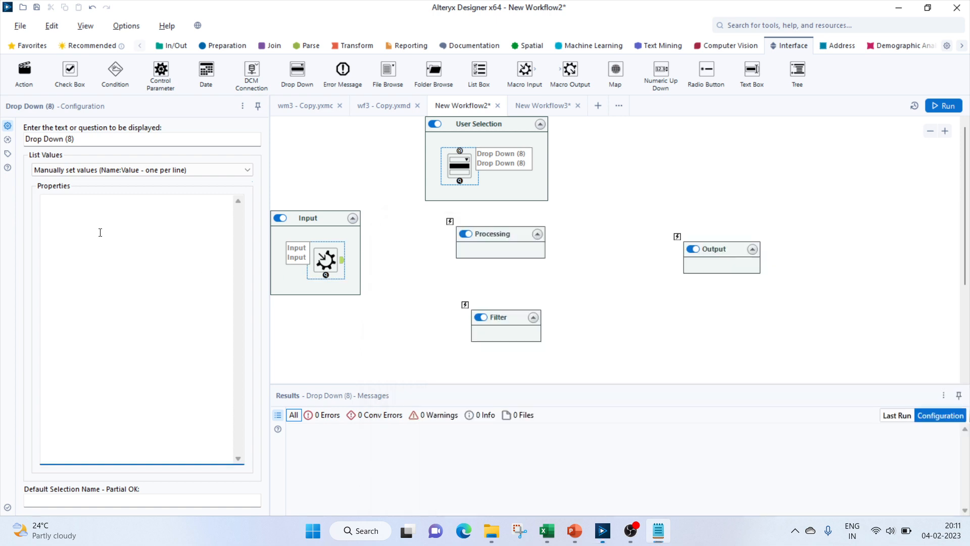
type("Jan")
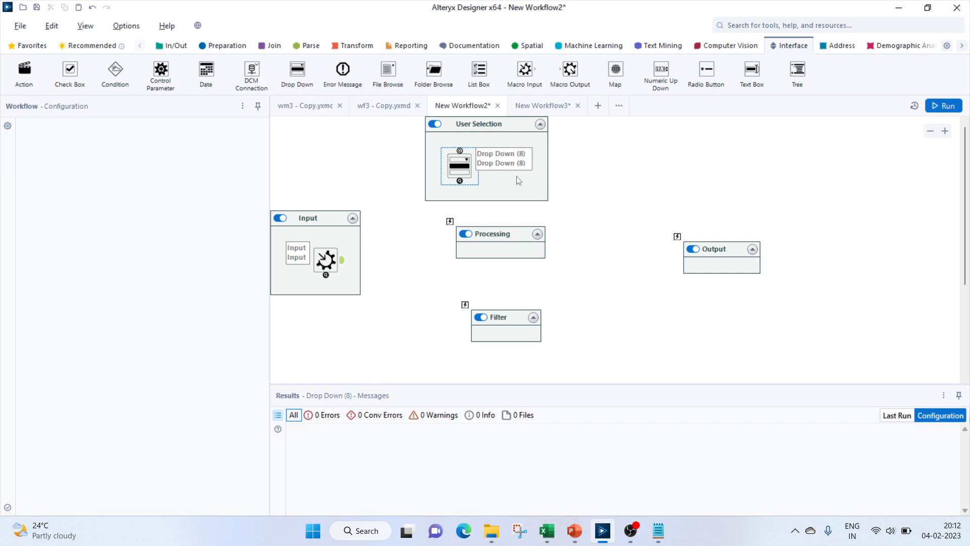
left_click(495, 174)
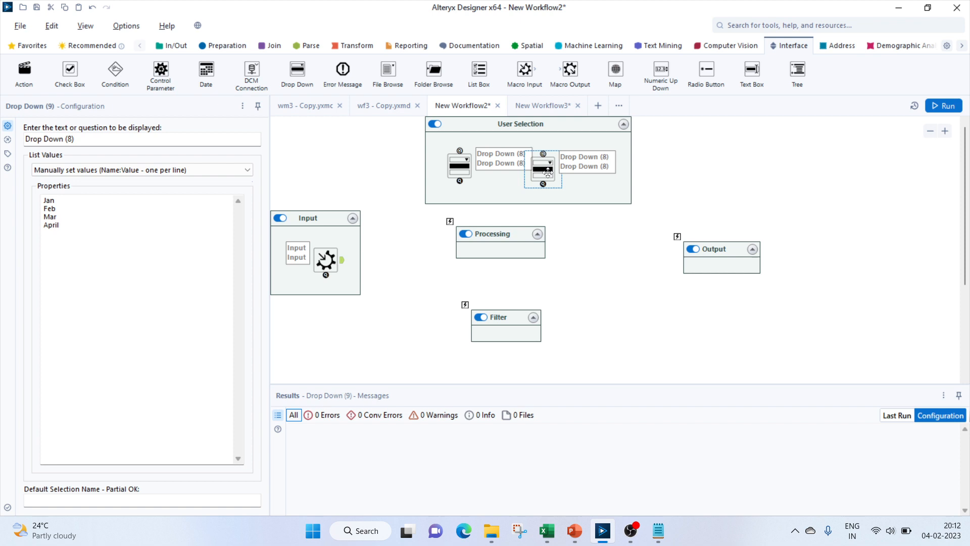
mouse_move(598, 181)
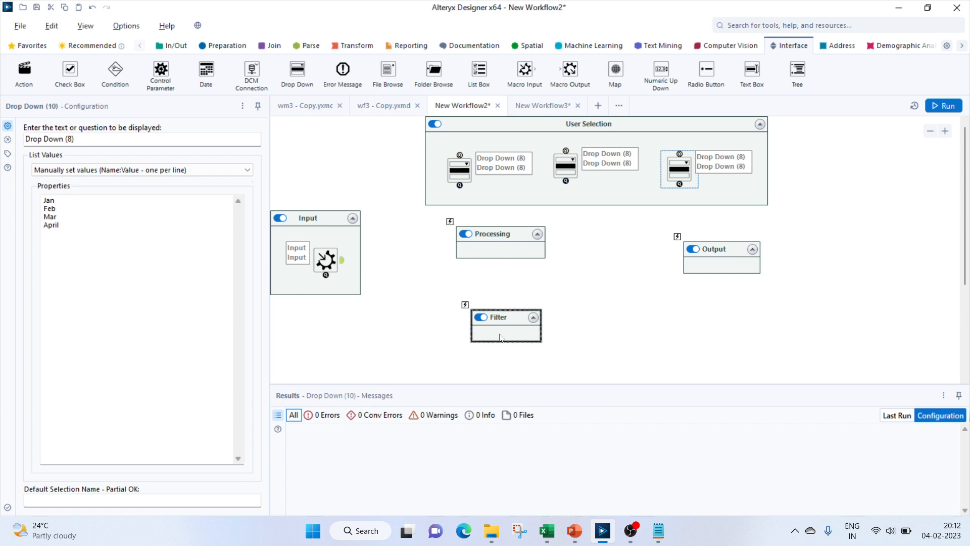
Add a Filter to the Filter container with a custom [Sample]="Sheet1" expression
left_click(505, 327)
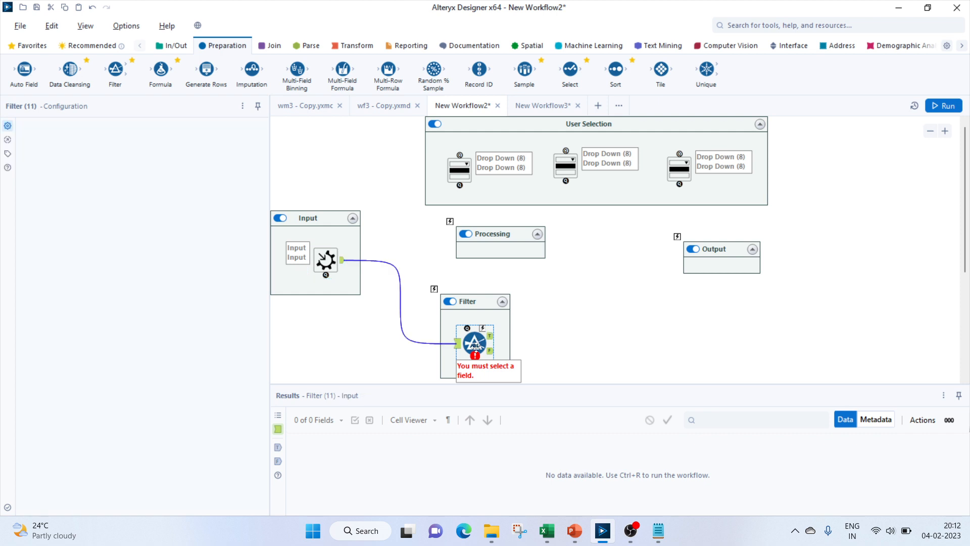
left_click(475, 343)
type("sa")
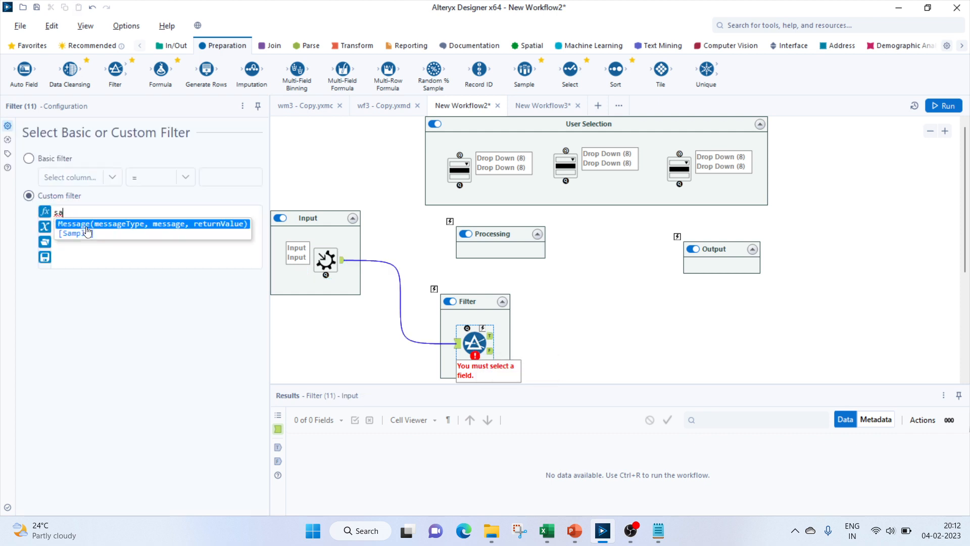
left_click(72, 234)
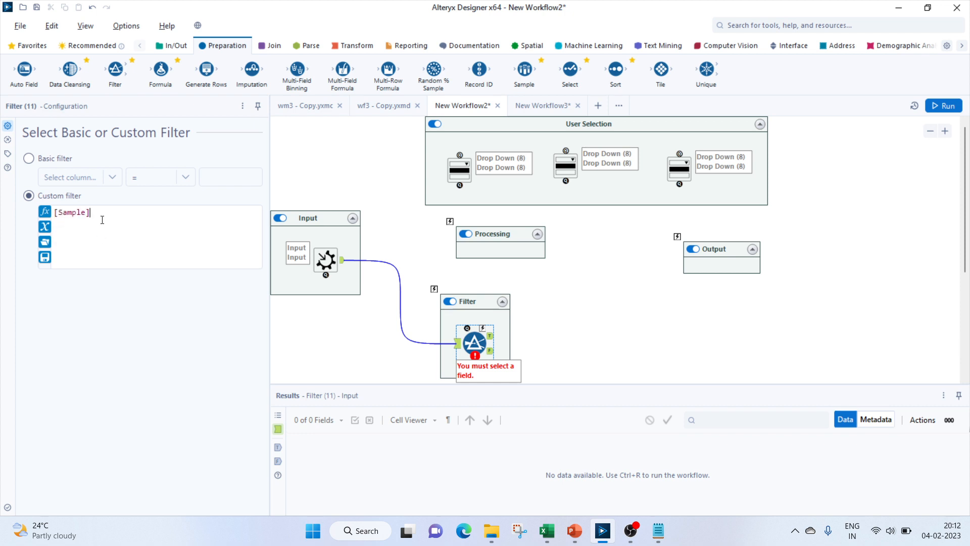
type("=")
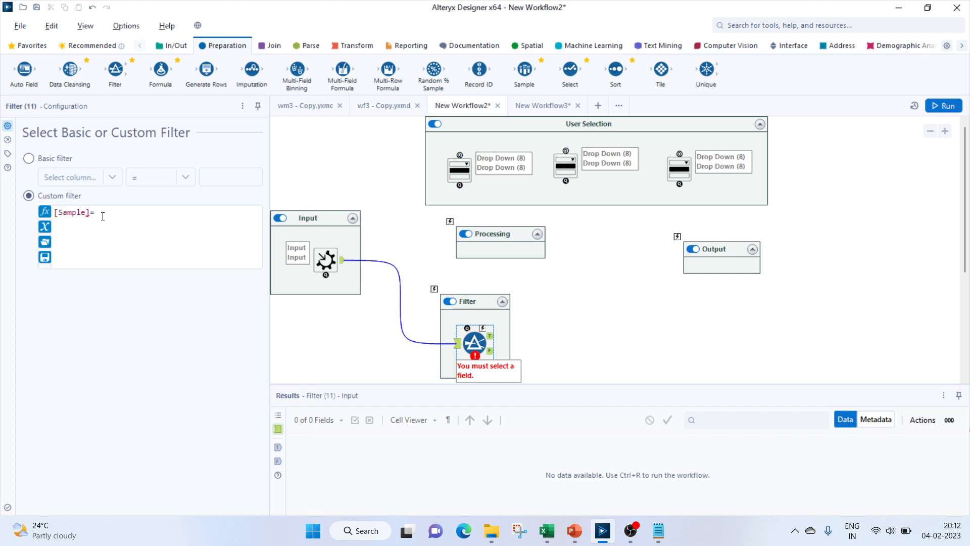
type("≠\"Sheet")
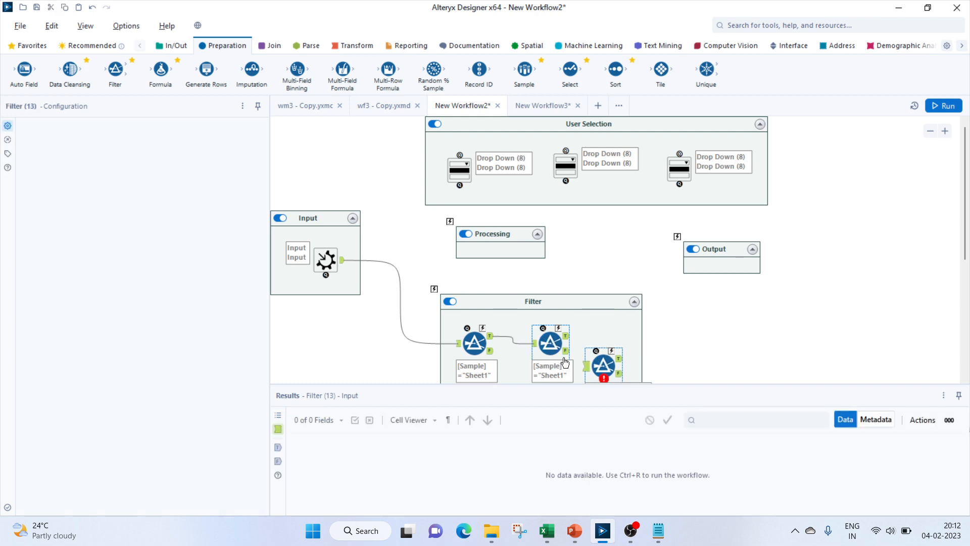
Feed all three filters from Macro Input, hide Results and move the container lower
left_click_drag(603, 347, 669, 342)
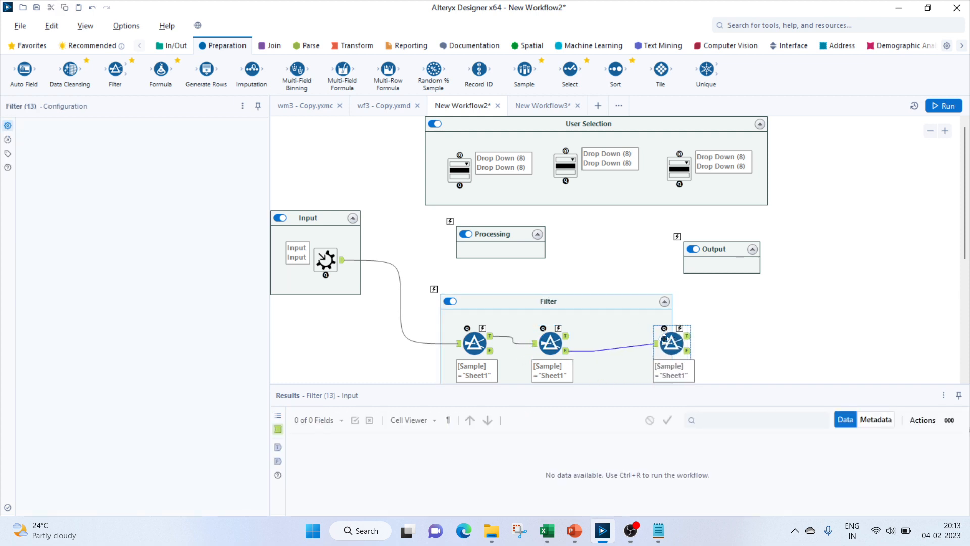
left_click(573, 341)
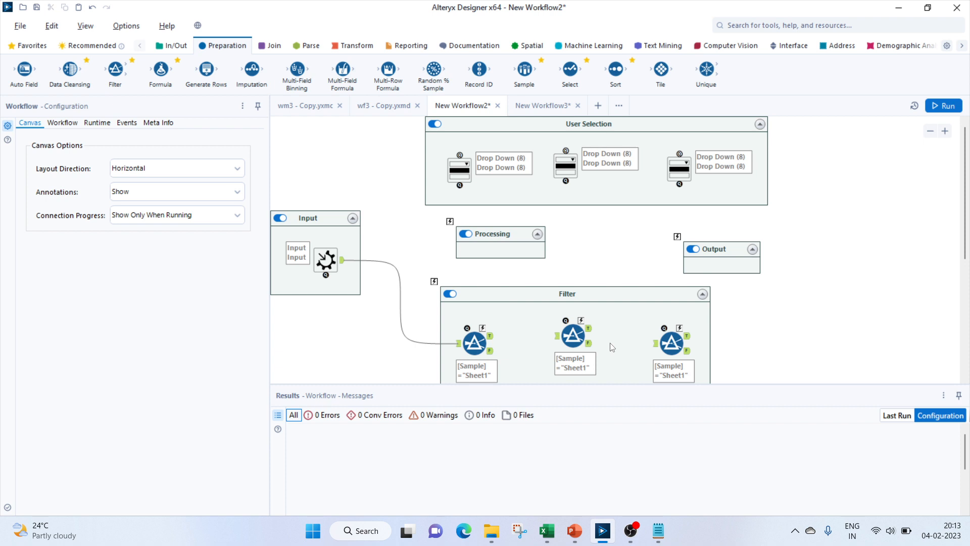
left_click(474, 342)
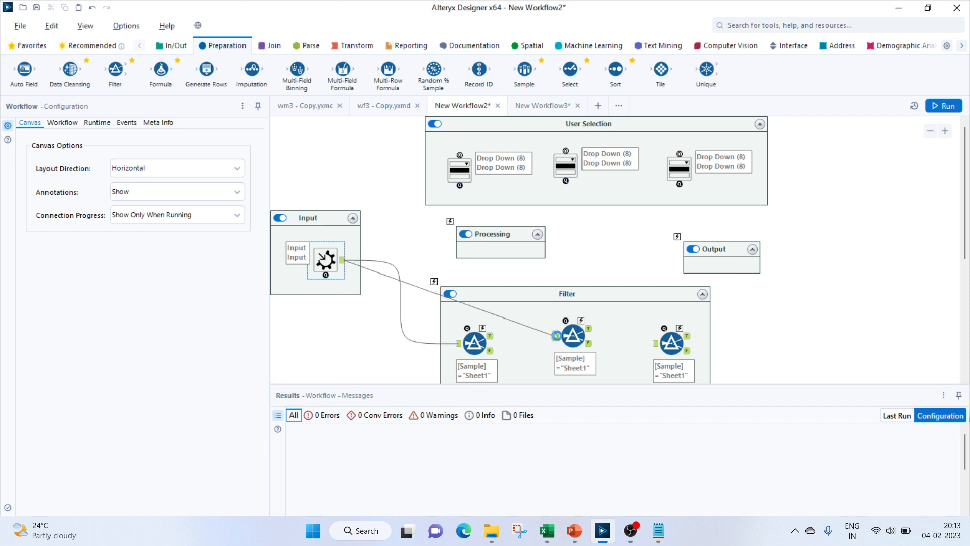
left_click(573, 334)
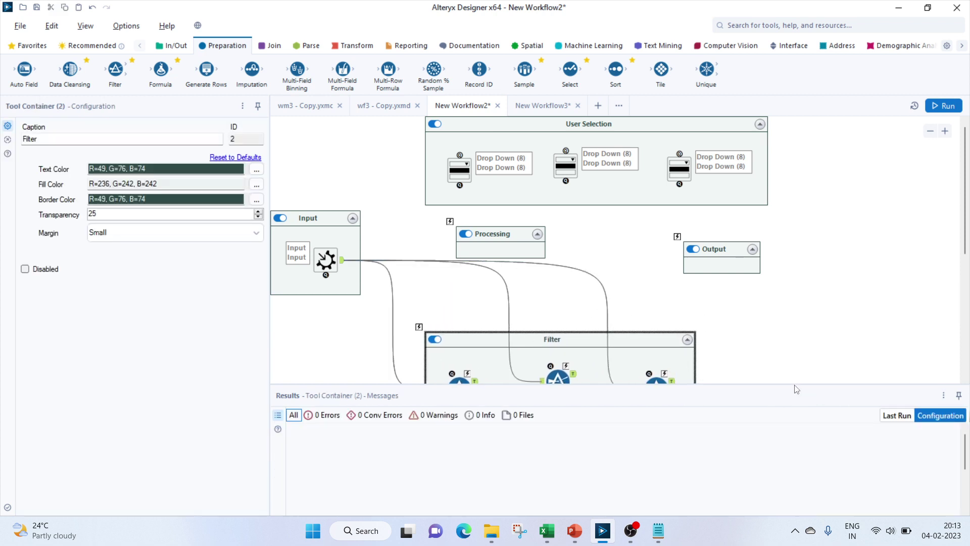
mouse_move(959, 395)
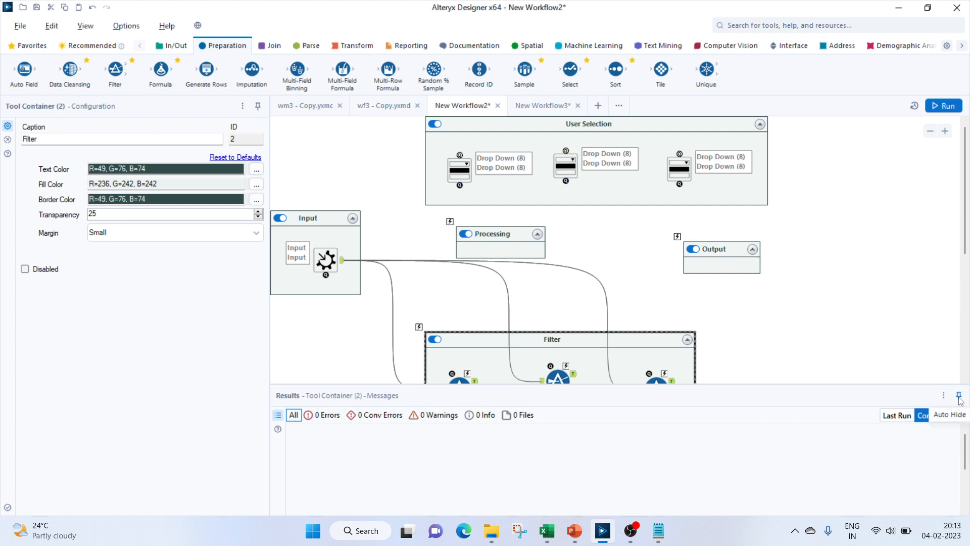
left_click(957, 394)
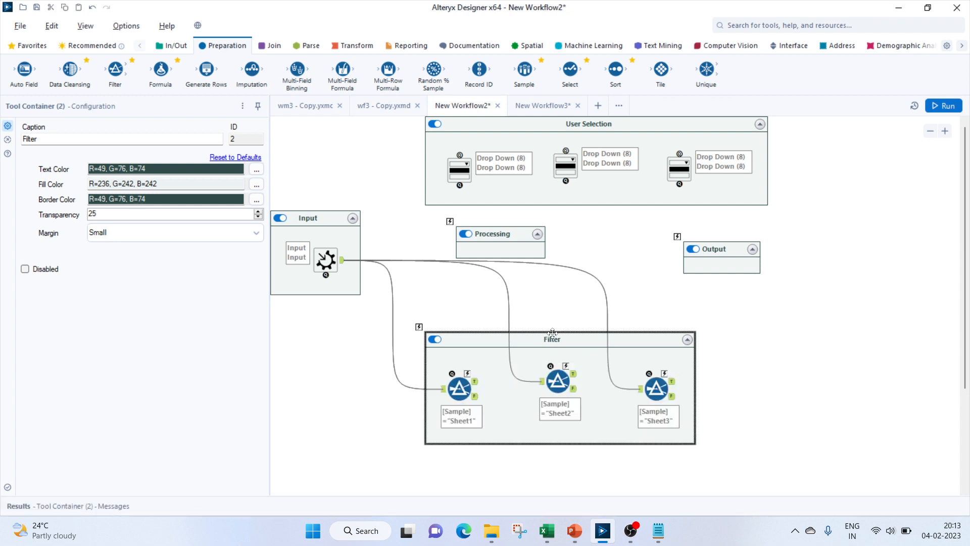
left_click_drag(551, 338, 522, 354)
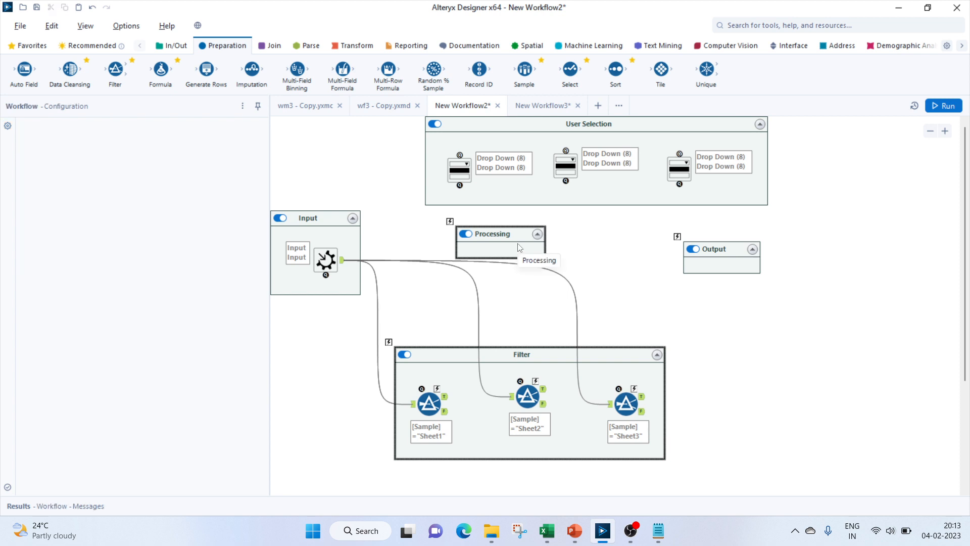
Add an Action in Processing linking the first drop-down to replace Sheet1 in its filter
left_click(792, 45)
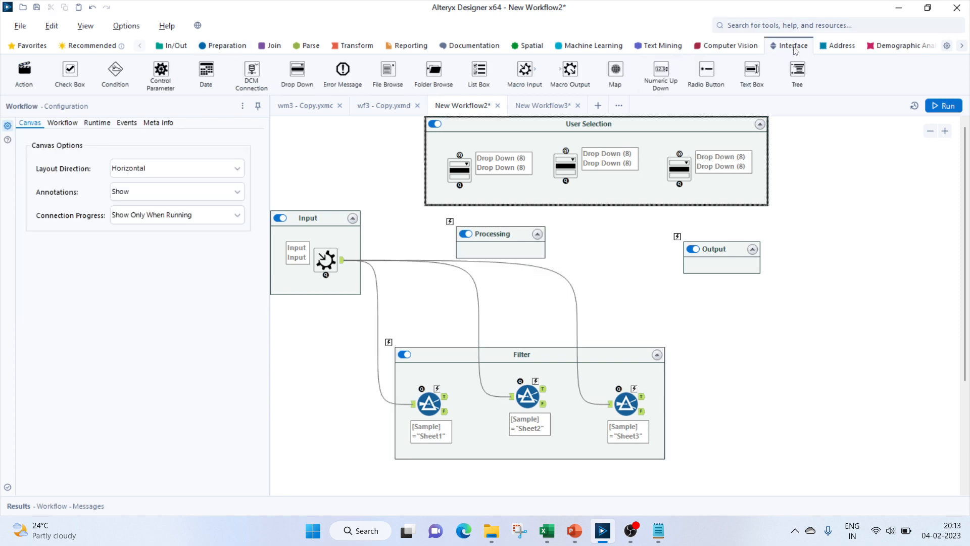
left_click(459, 169)
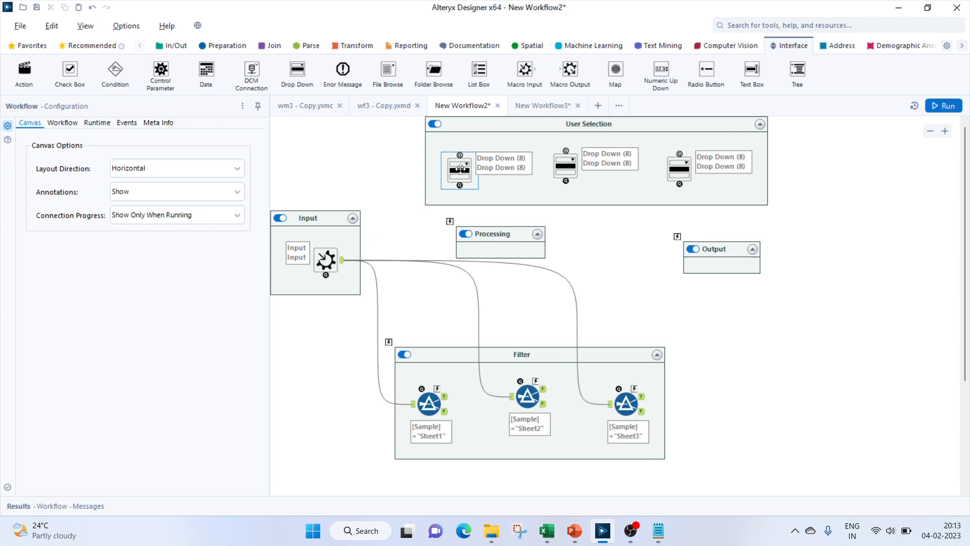
mouse_move(461, 188)
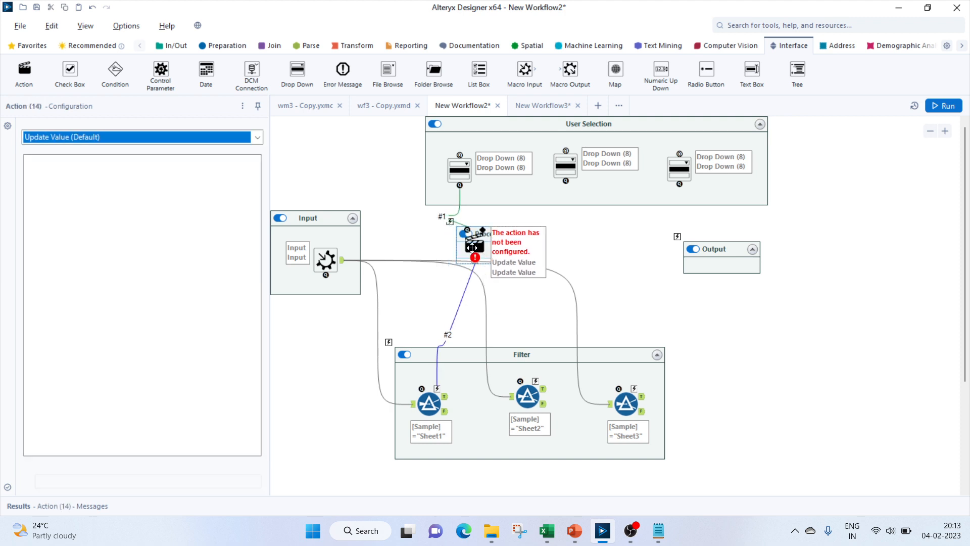
left_click(473, 246)
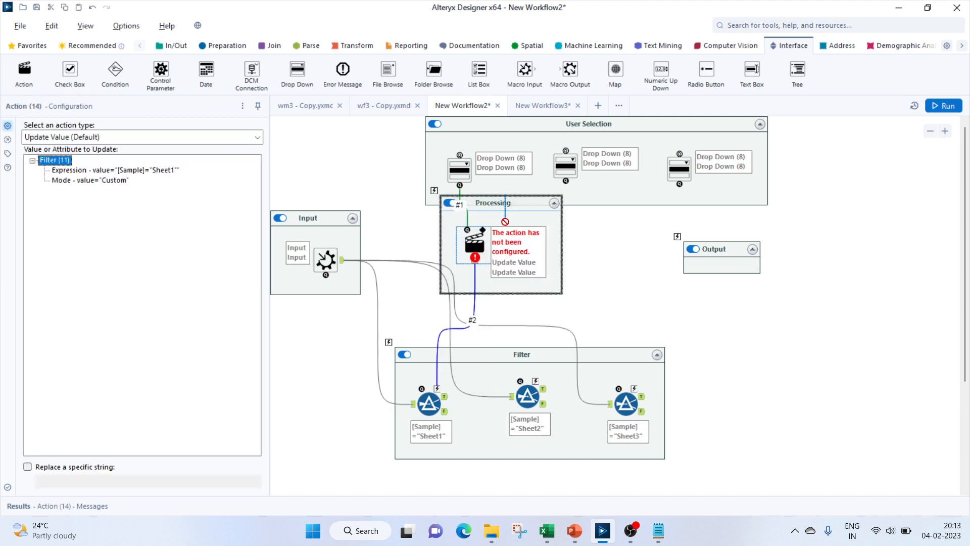
left_click(490, 233)
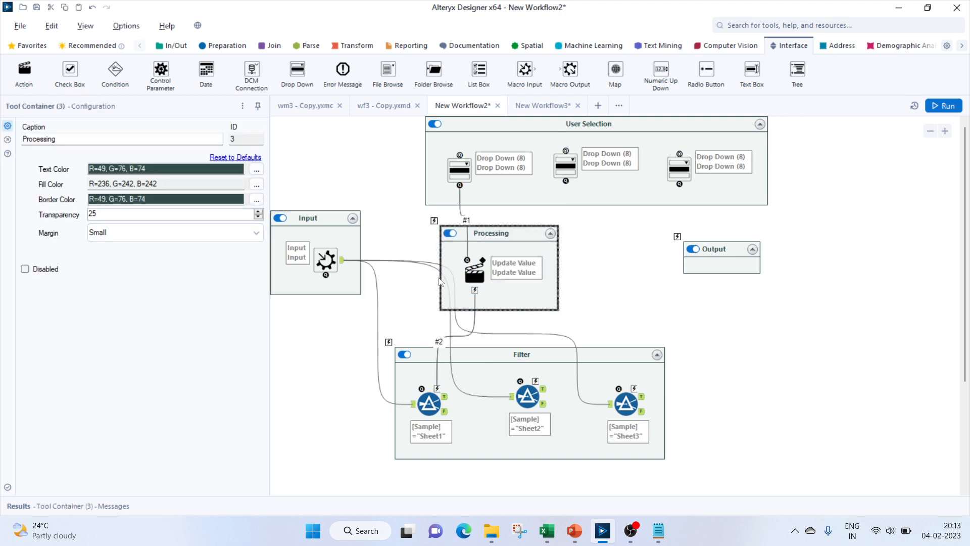
left_click(474, 272)
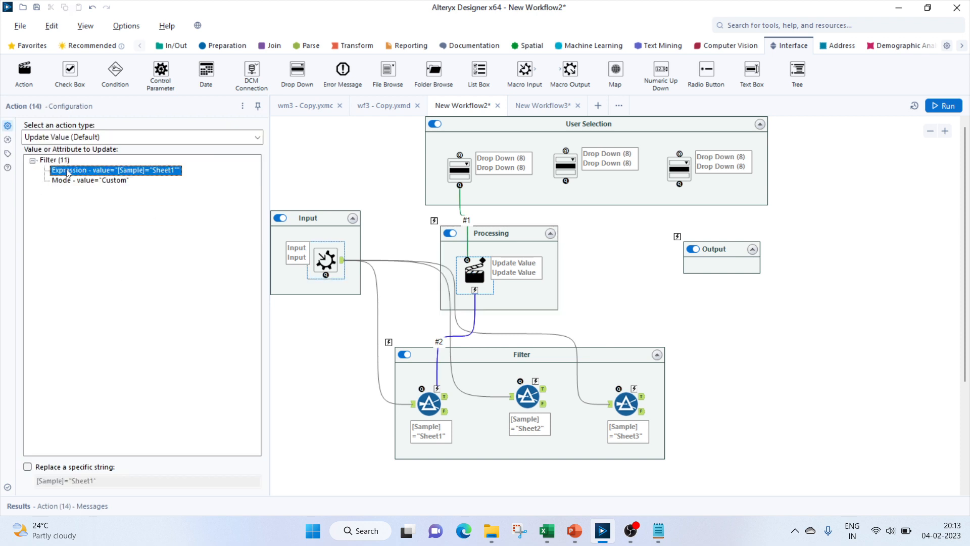
left_click(27, 467)
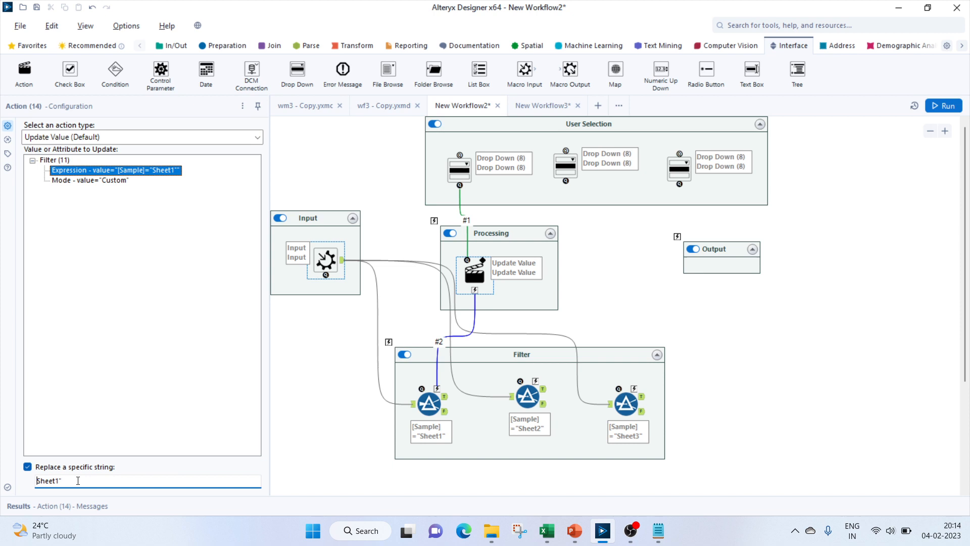
key("Backspace")
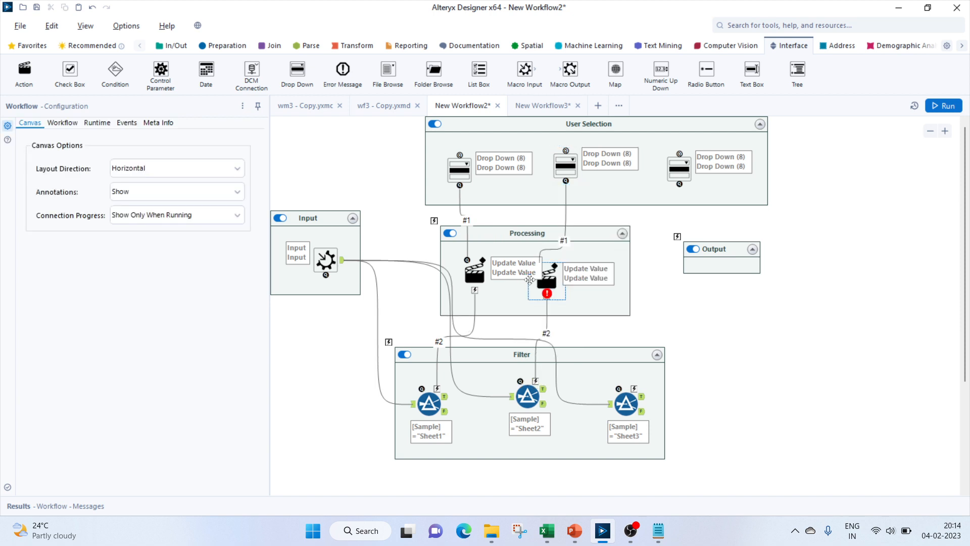
Link the second action to the Sheet2 filter and set the third to replace Sheet3
left_click(543, 280)
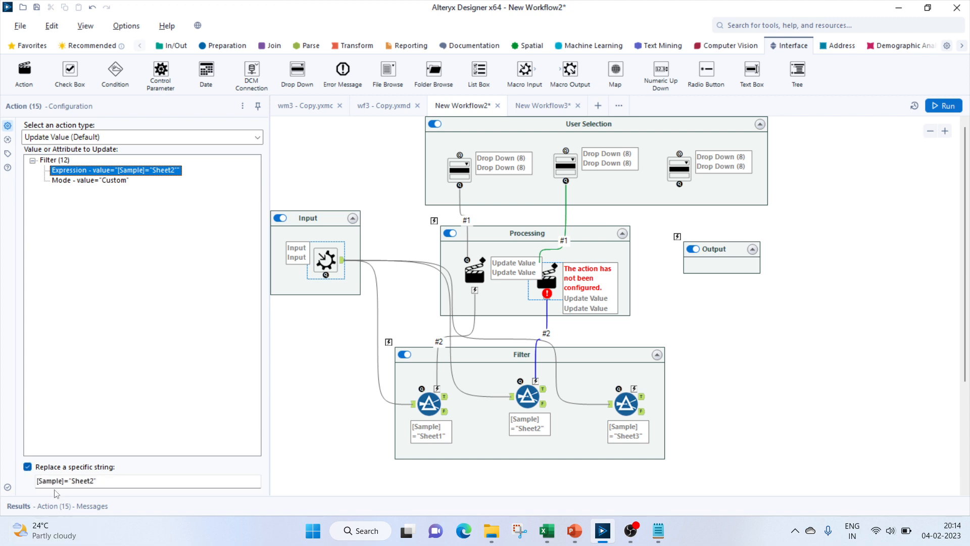
left_click(72, 480)
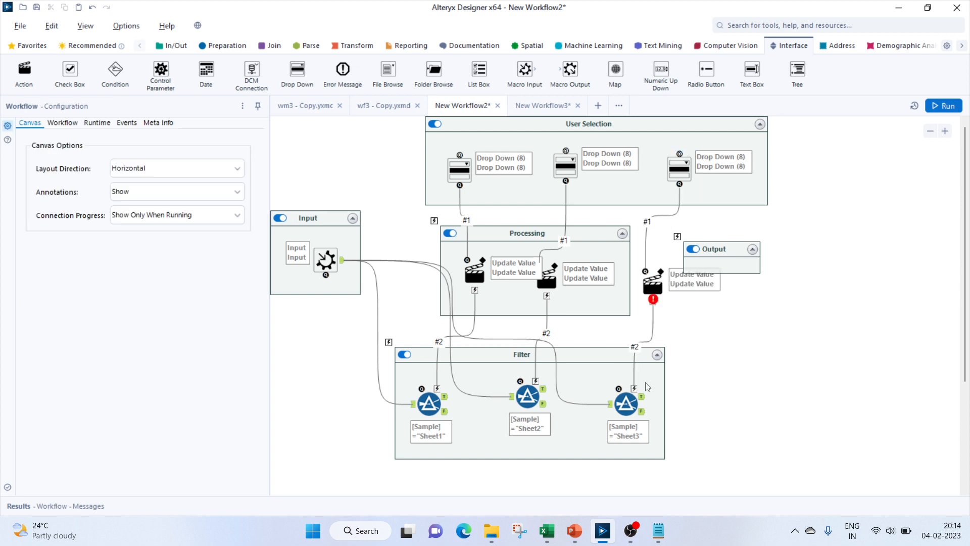
left_click(627, 283)
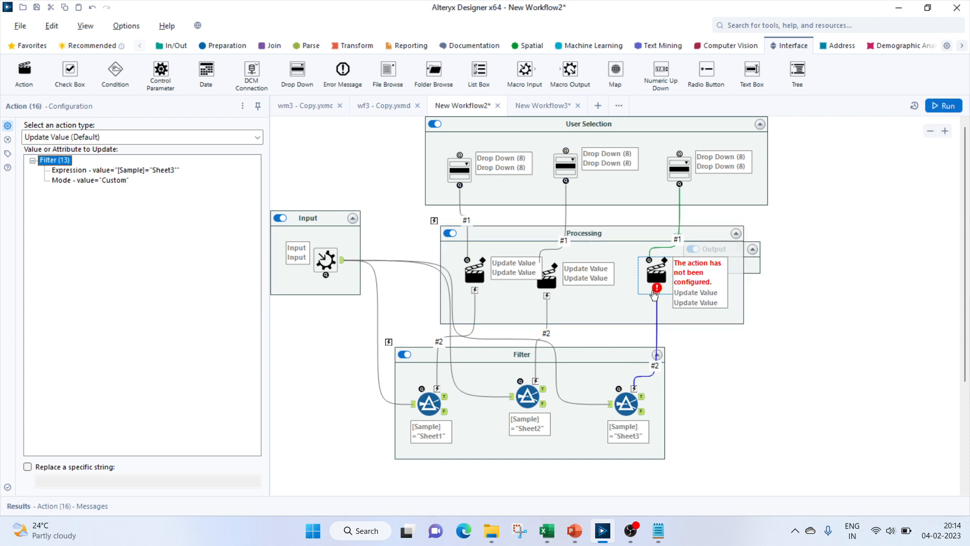
left_click(752, 249)
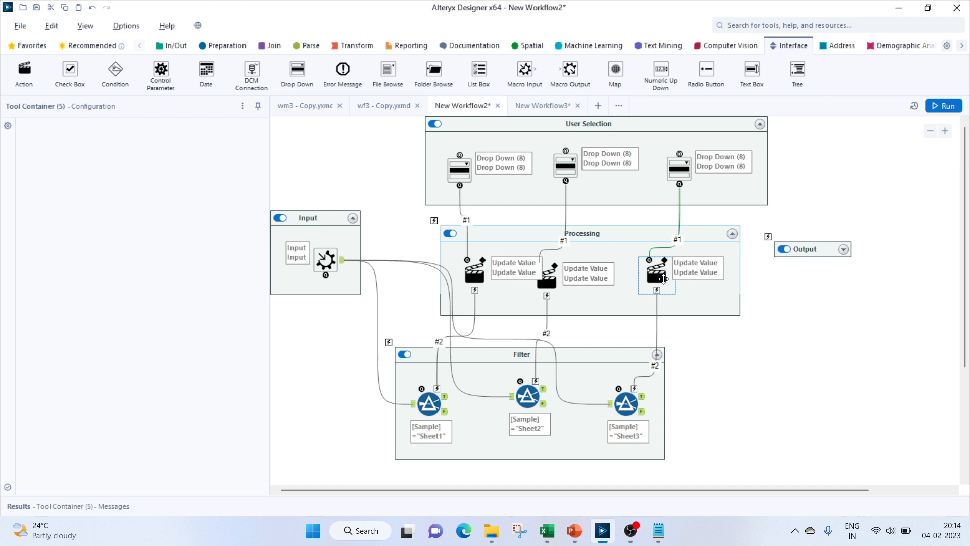
left_click(653, 270)
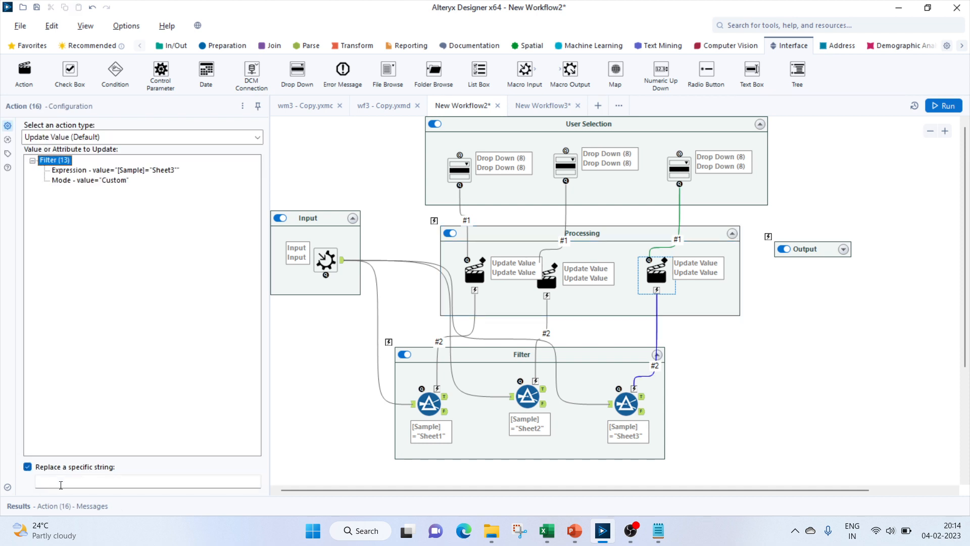
left_click(94, 170)
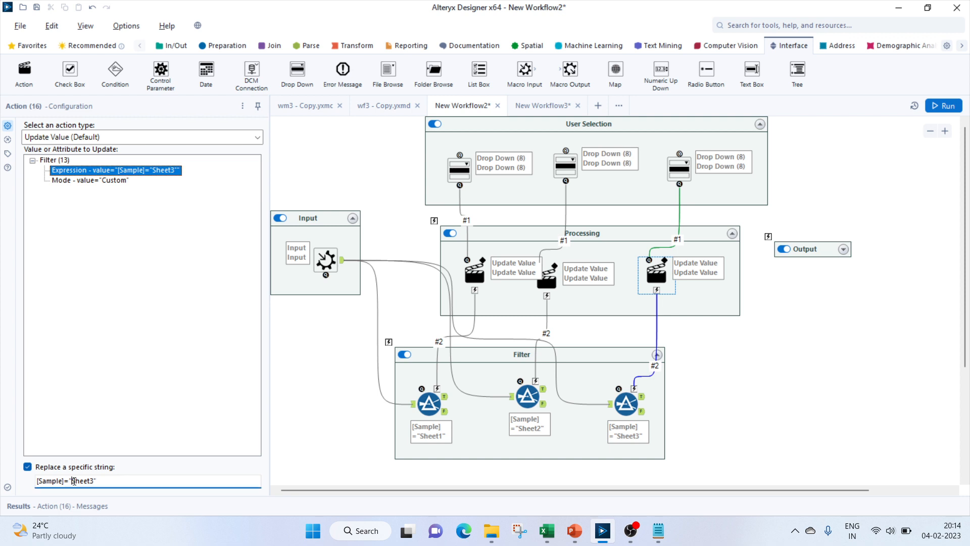
type("Sheet3")
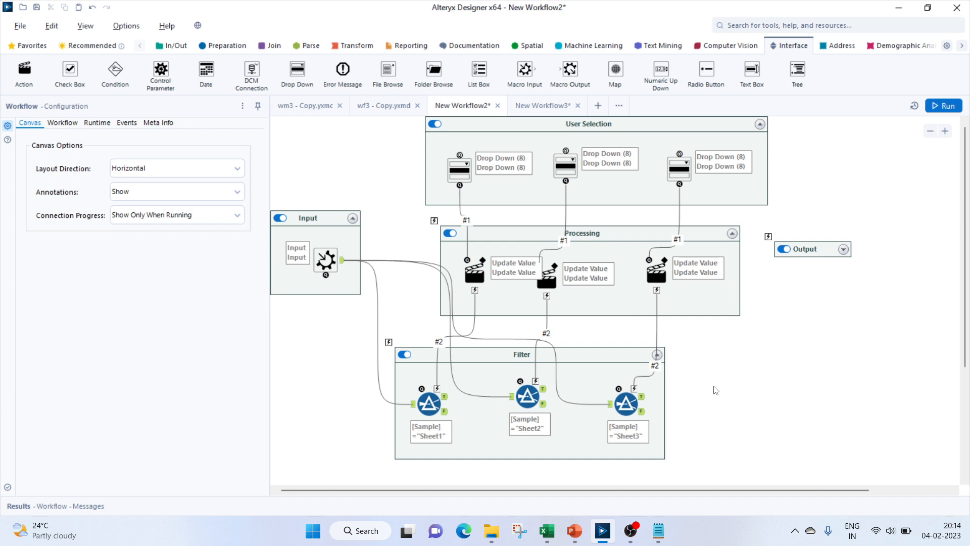
mouse_move(825, 395)
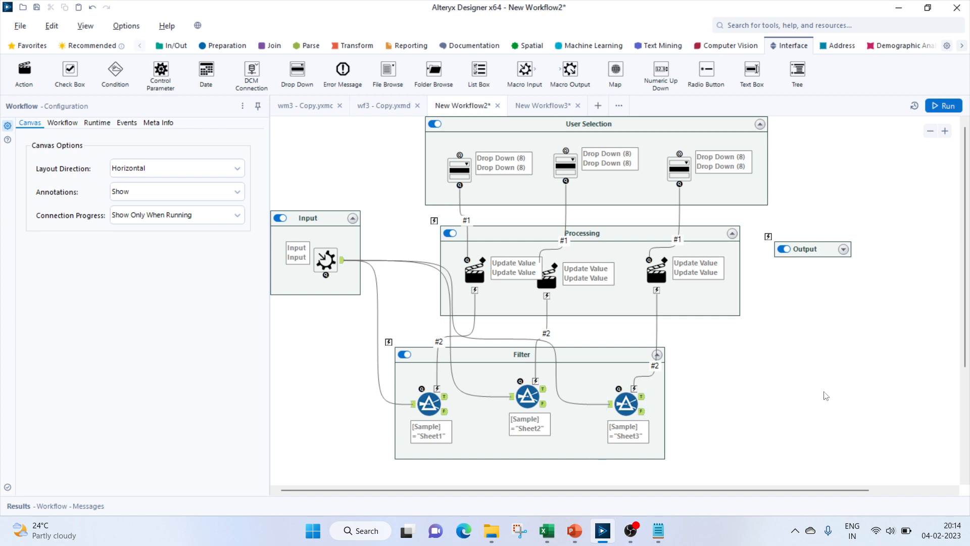
mouse_move(2, 472)
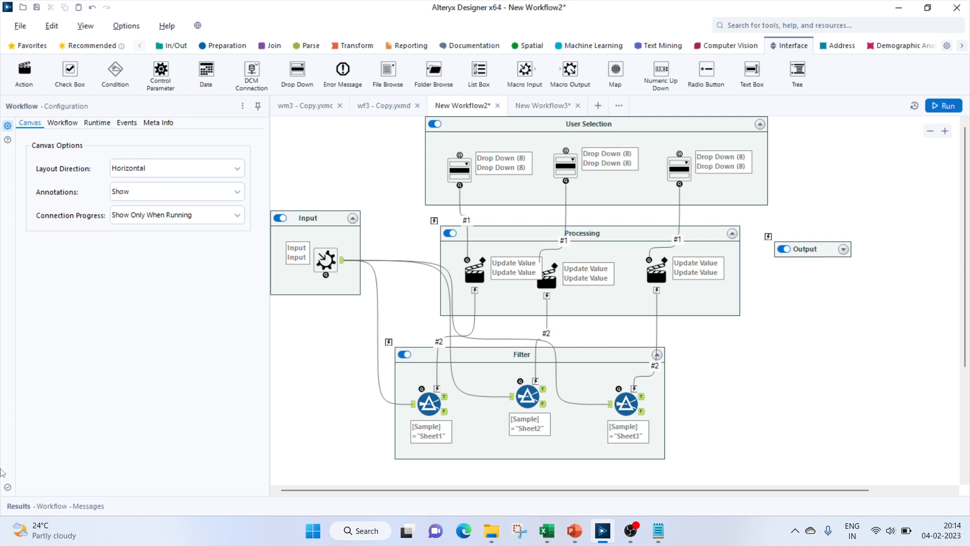
Search 'uni' and place a Union tool inside the Processing container
left_click(626, 397)
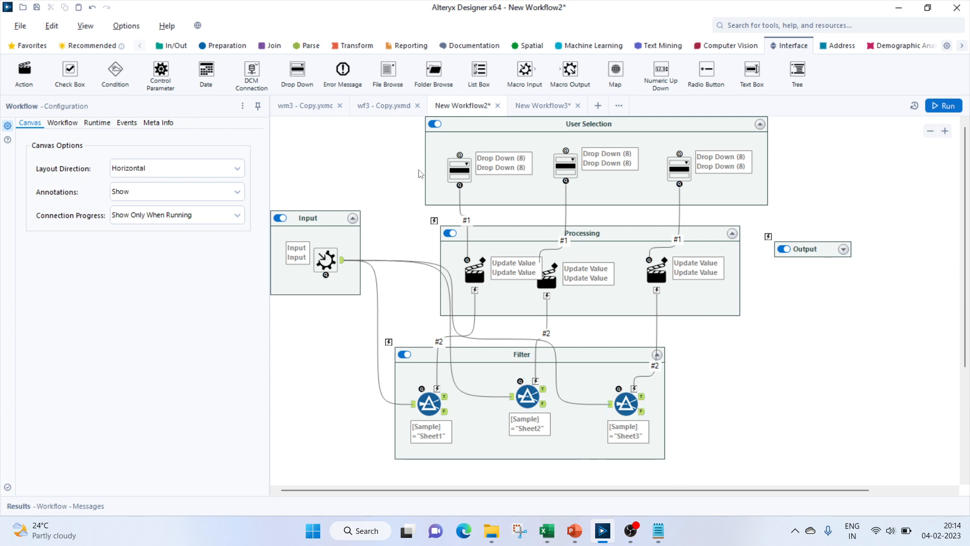
left_click(834, 25)
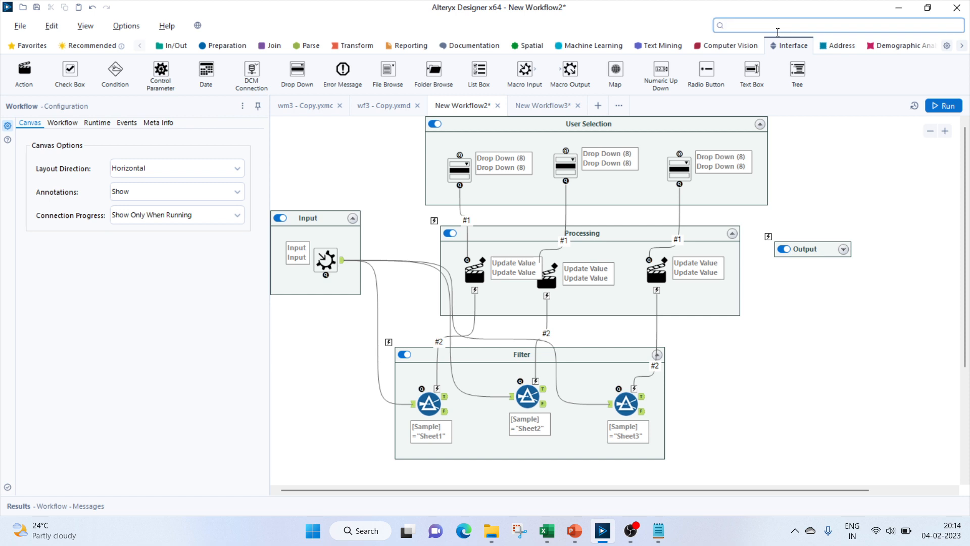
type("ujl")
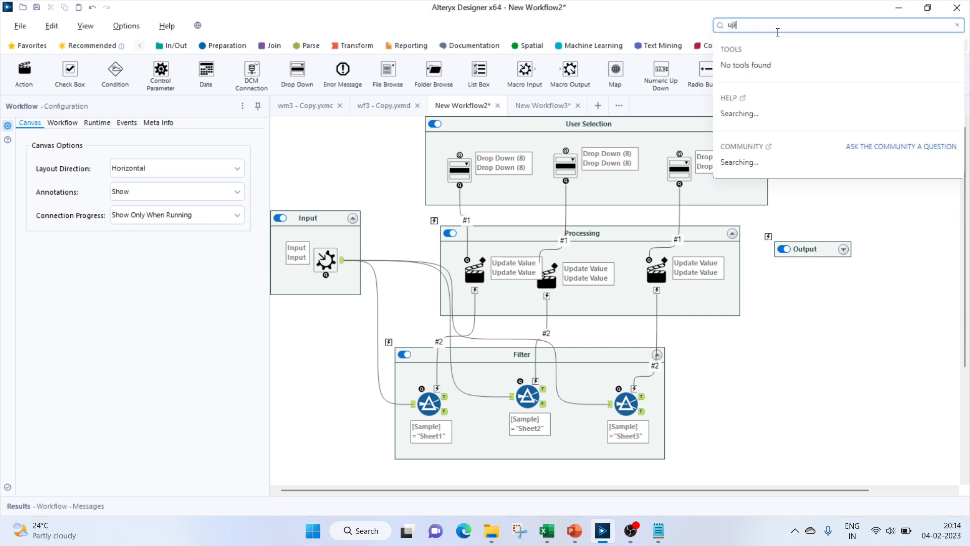
type("uni")
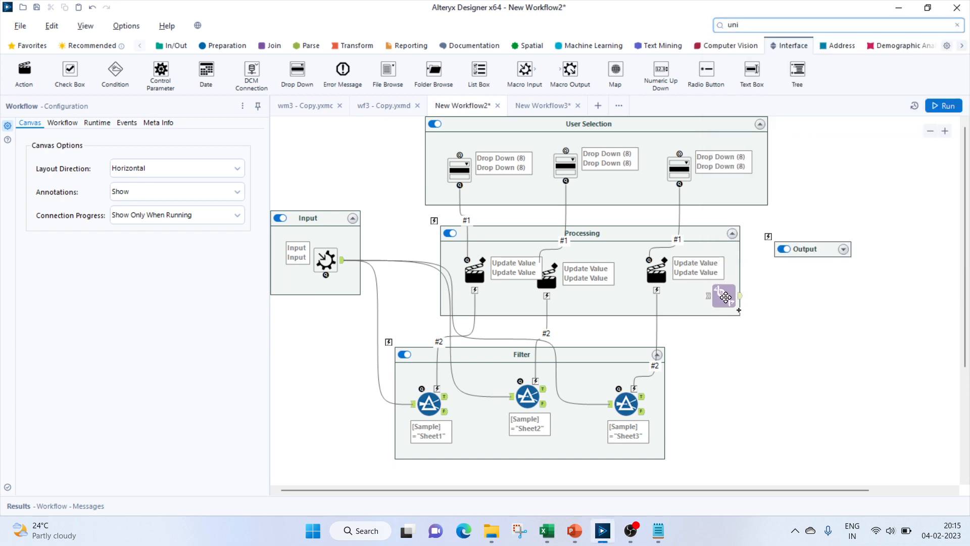
left_click(725, 297)
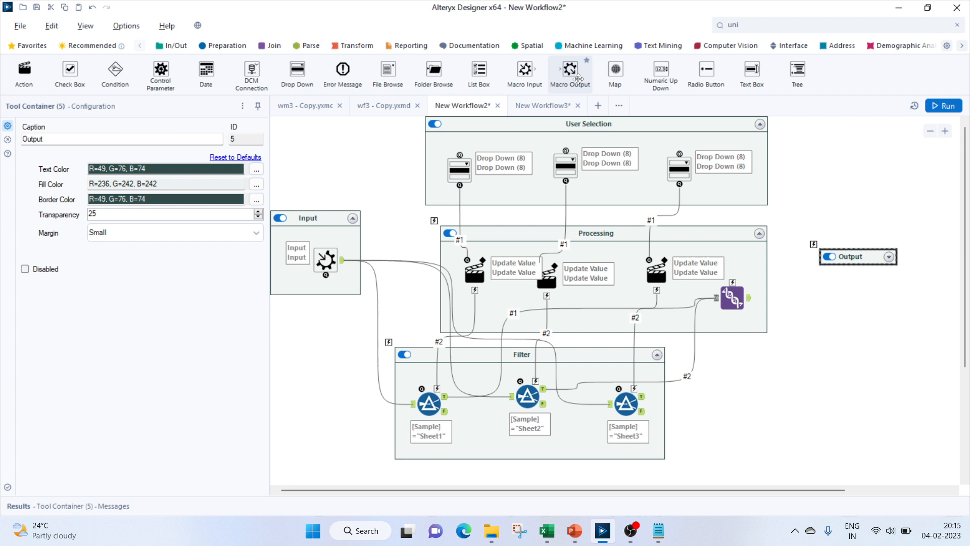
Add a Macro Output to the Output container fed by the Union and run
left_click(732, 298)
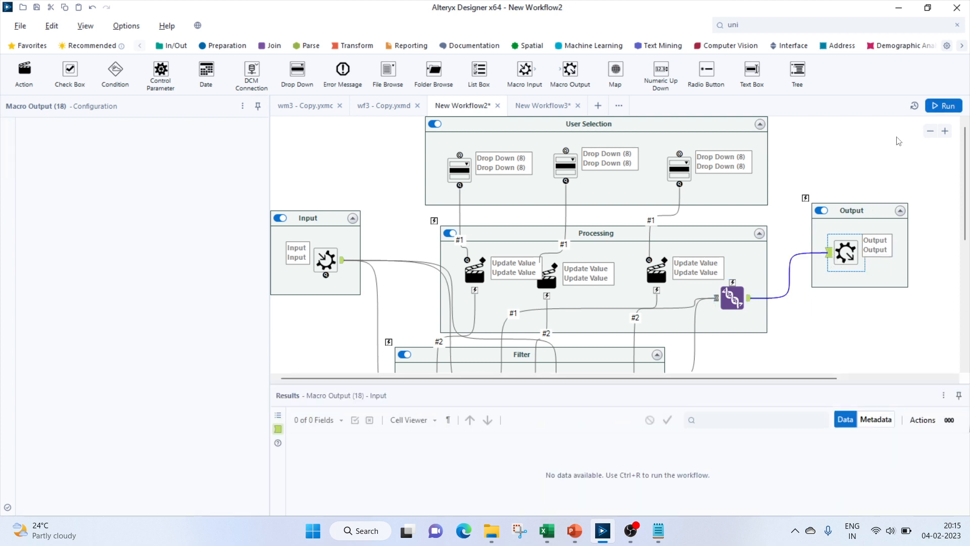
left_click(943, 106)
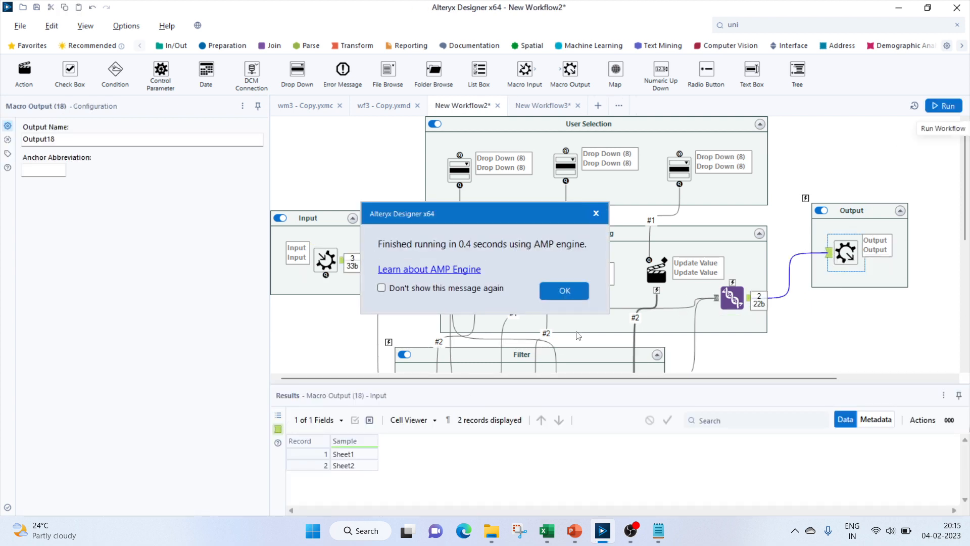
left_click(563, 290)
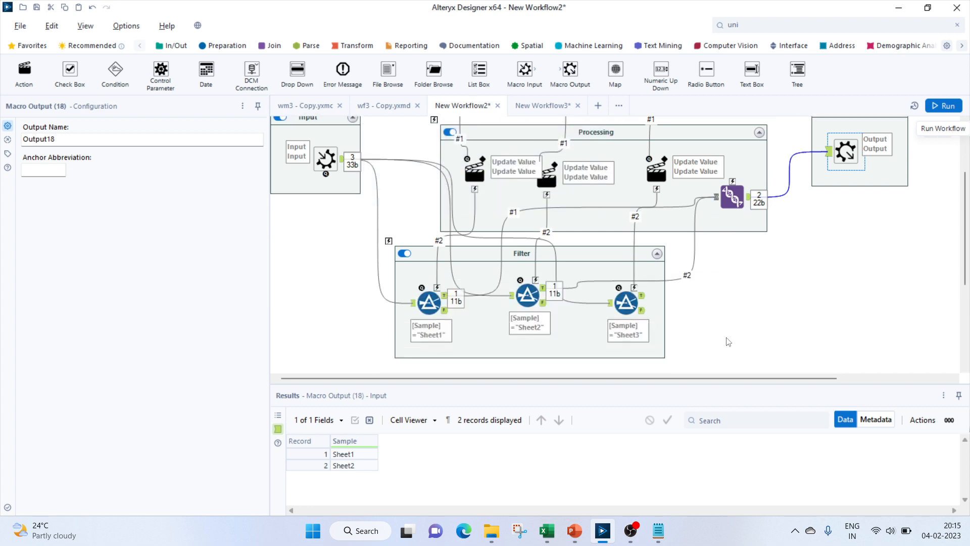
Rerun and view Sheet1, Sheet2 and Sheet3 records reaching the Macro Output
left_click(732, 196)
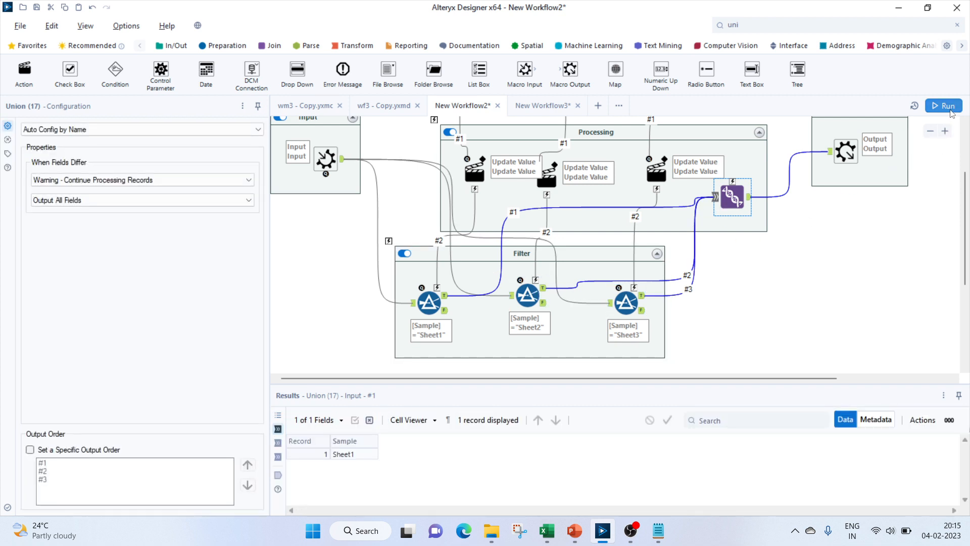
left_click(943, 105)
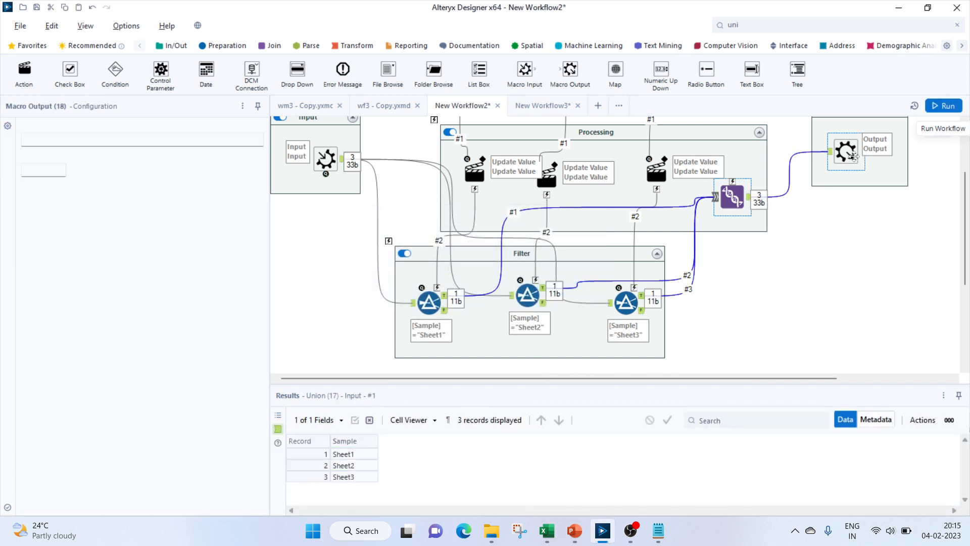
left_click(845, 151)
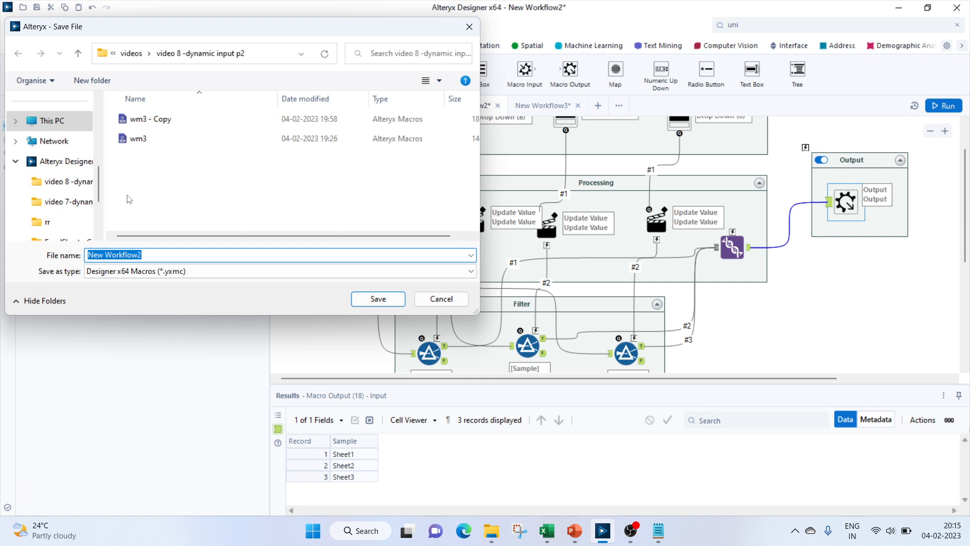
mouse_move(151, 144)
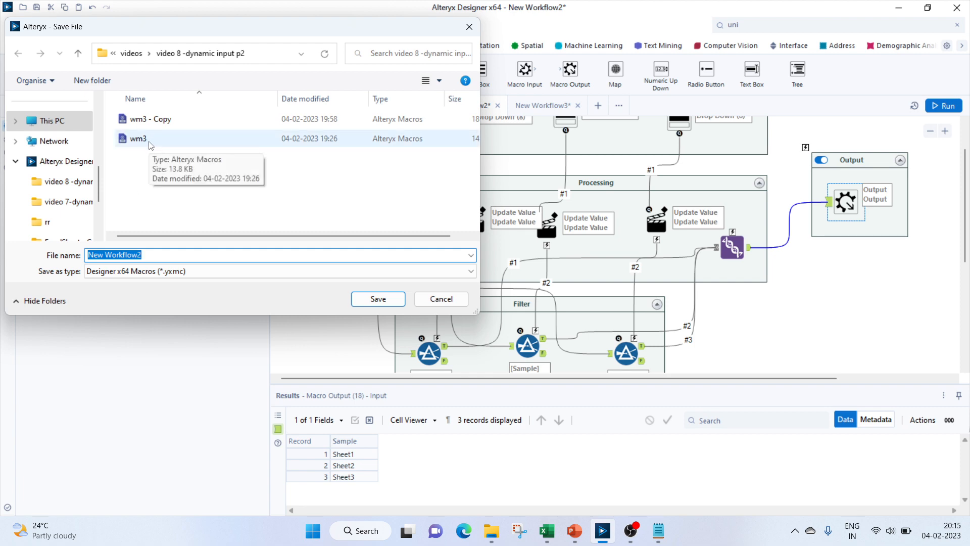
Save the macro as New Workflow2.yxmc in the video 8 -dynamic input p2 folder
left_click(377, 298)
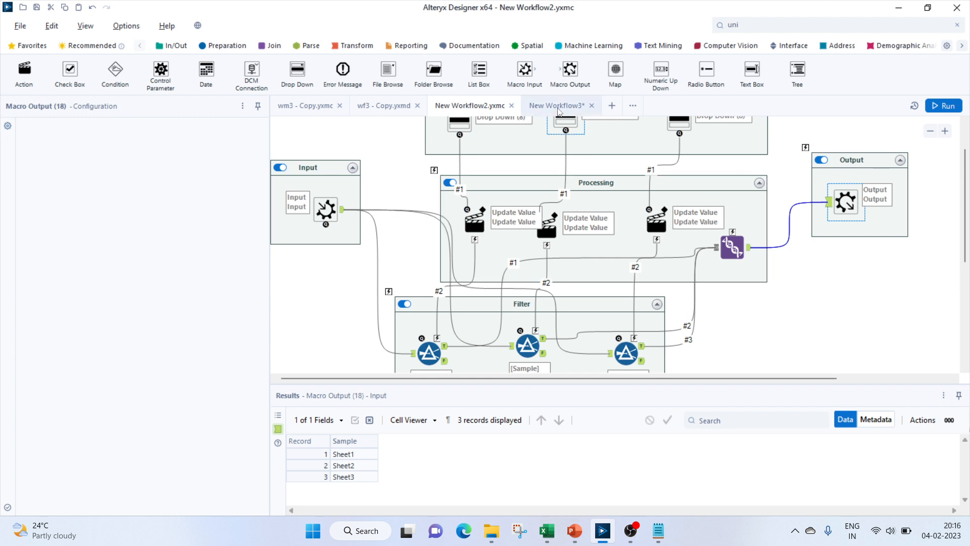
In New Workflow3, add an Input Data tool importing accident data.xlsx's sheet-name list
left_click(555, 105)
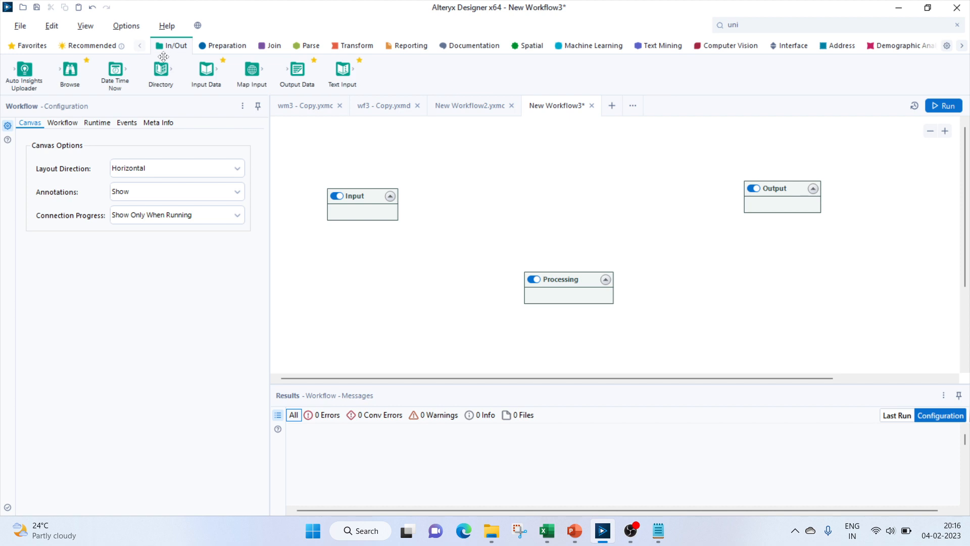
left_click(363, 210)
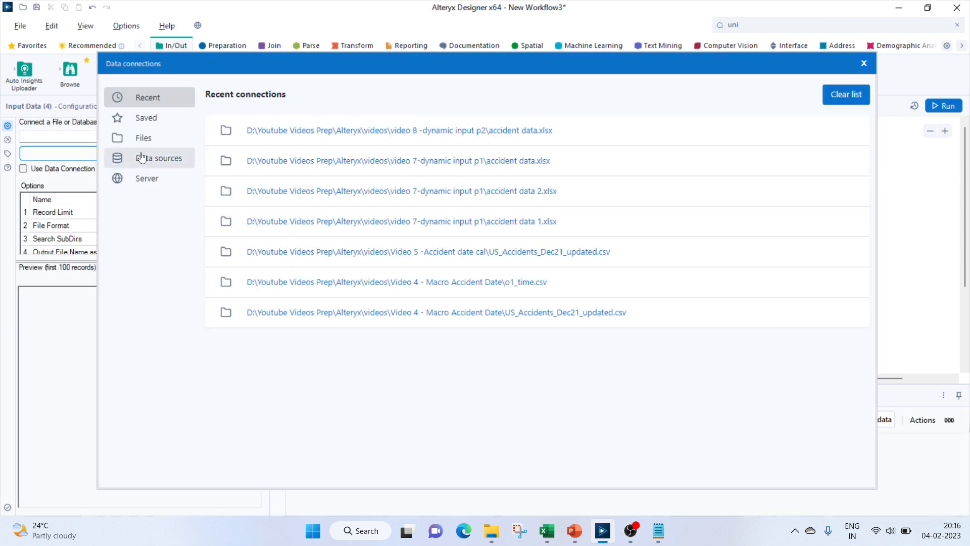
left_click(863, 63)
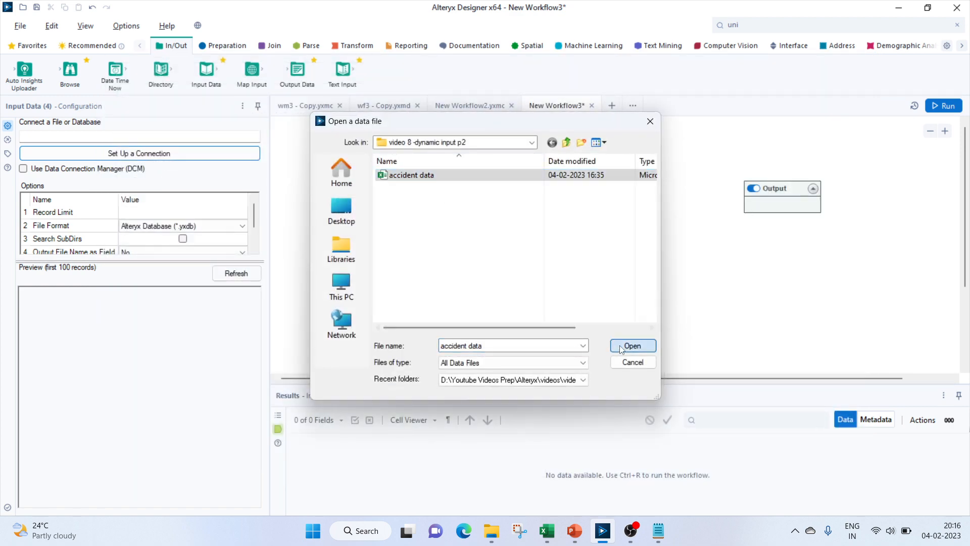
left_click(632, 346)
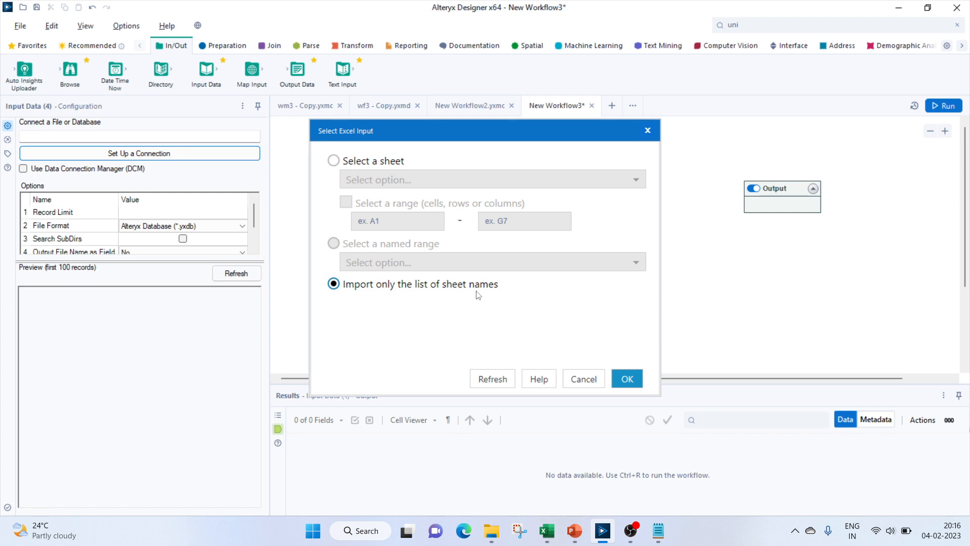
left_click(627, 378)
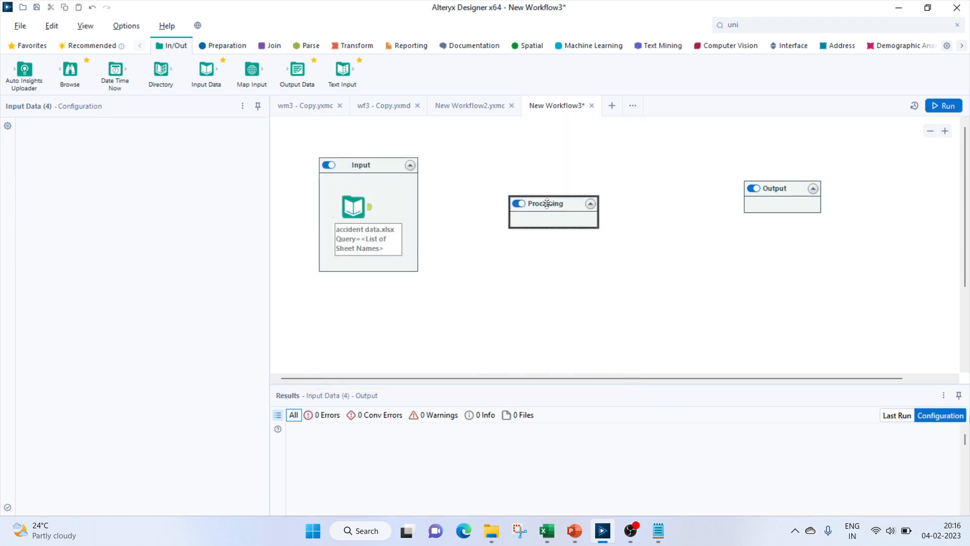
Insert the saved New Workflow2 macro into the Processing container
left_click(553, 212)
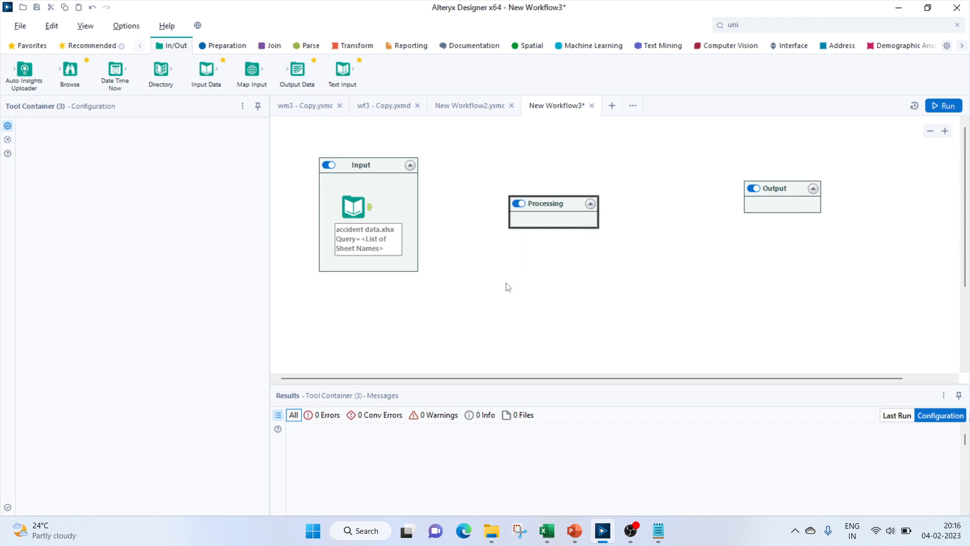
right_click(508, 287)
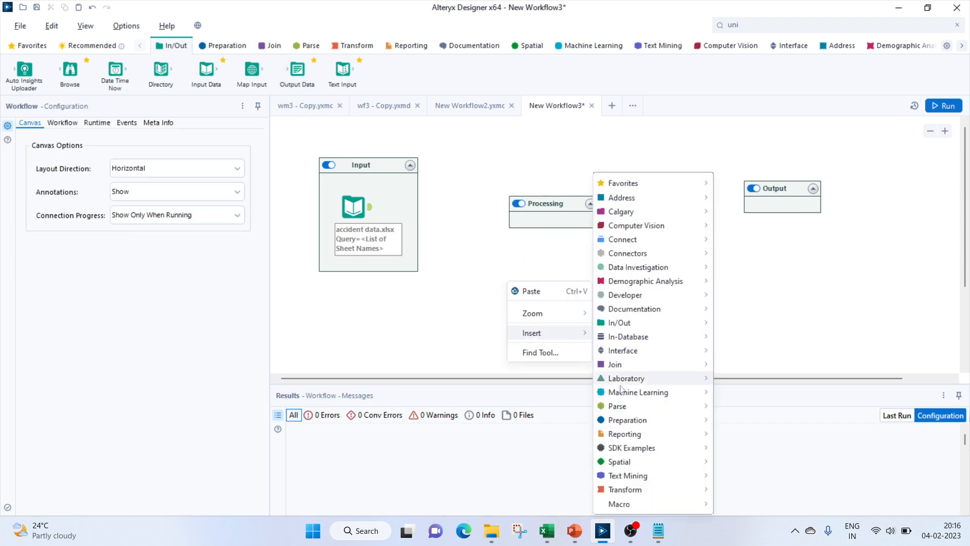
mouse_move(619, 504)
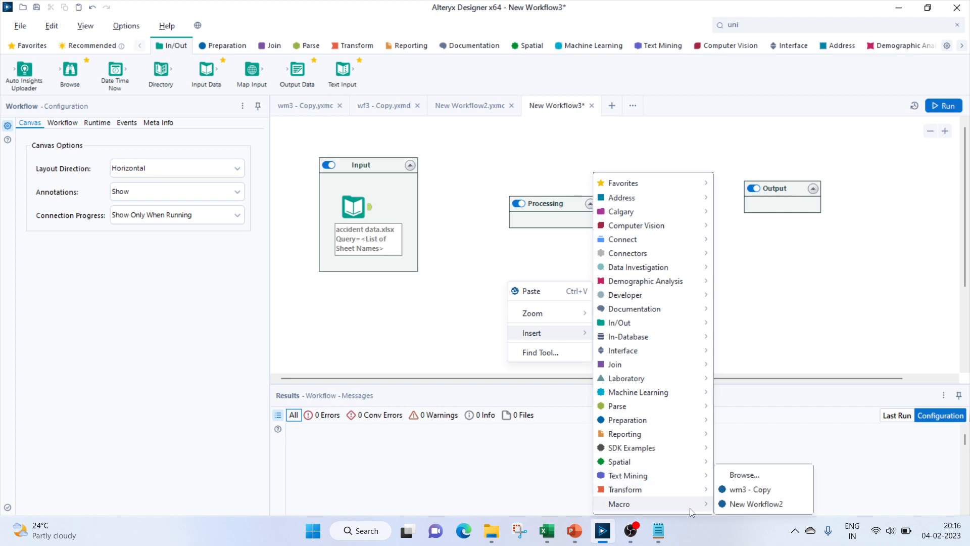
left_click(755, 503)
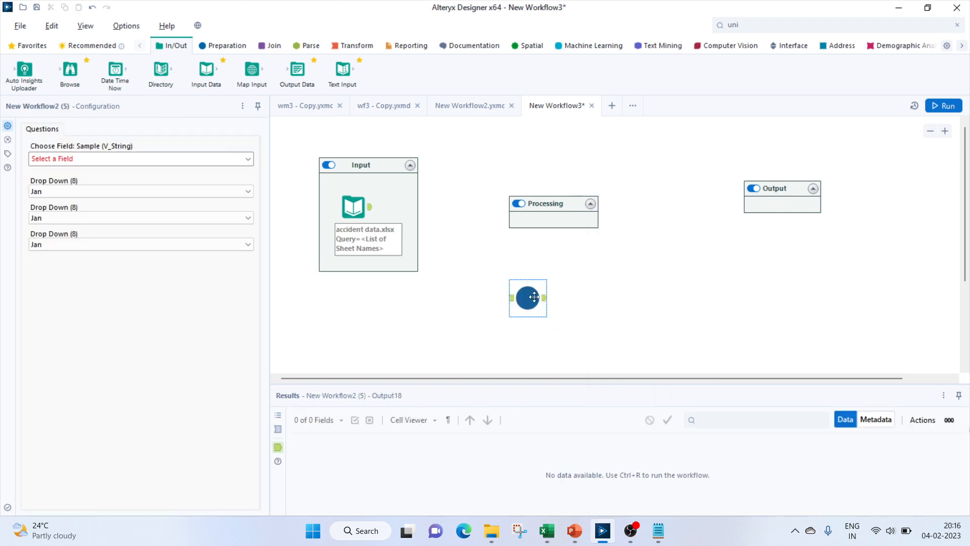
left_click_drag(527, 298, 527, 213)
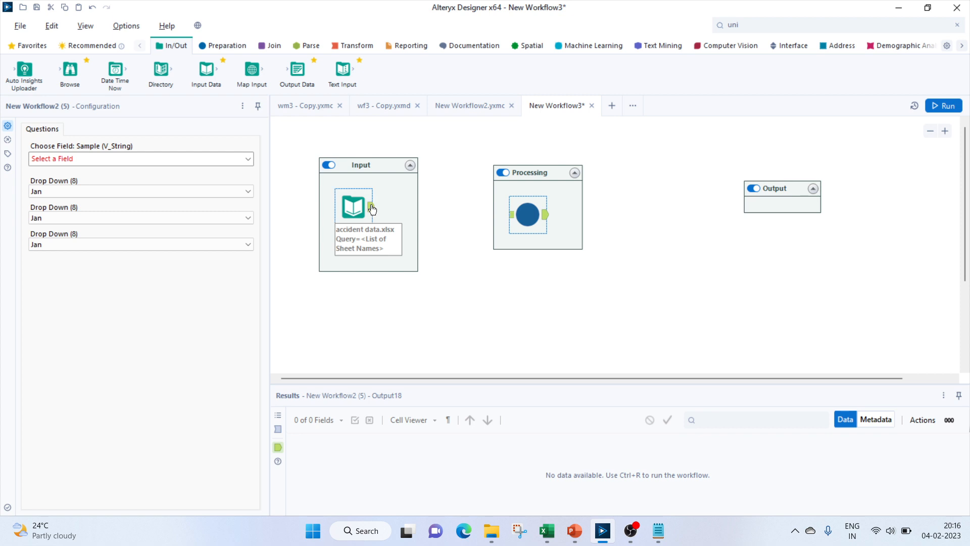
Connect the sheet-names input to the macro and map Sheet Names to Sample
left_click_drag(371, 207, 509, 215)
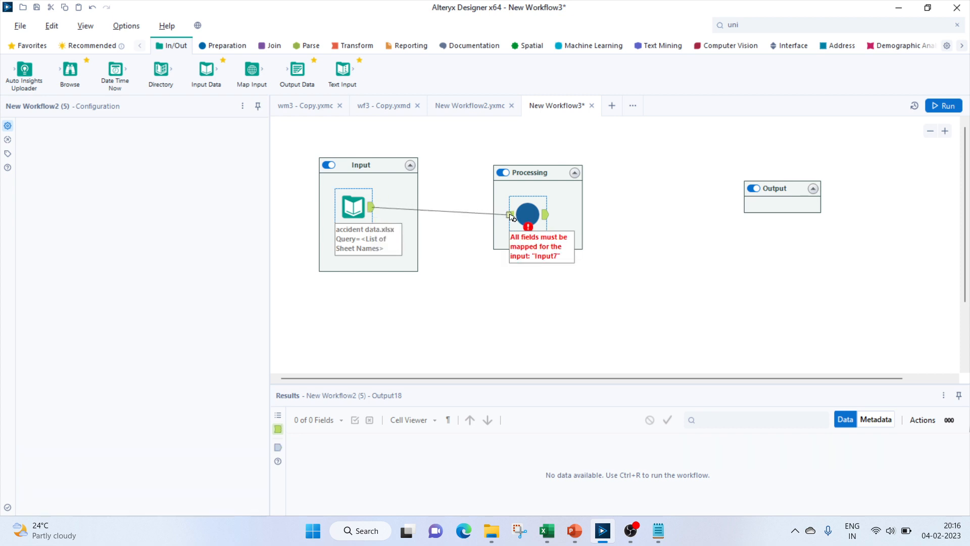
left_click(528, 212)
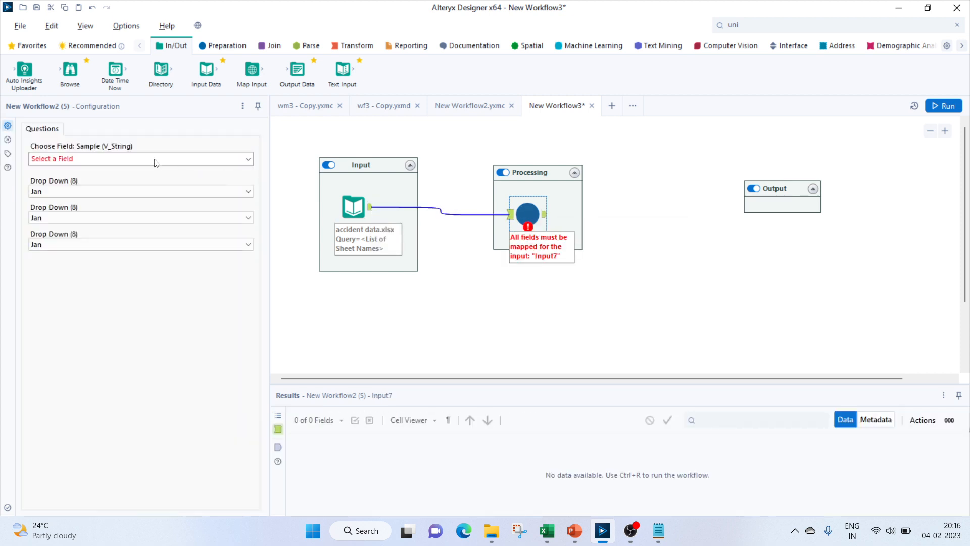
left_click(140, 158)
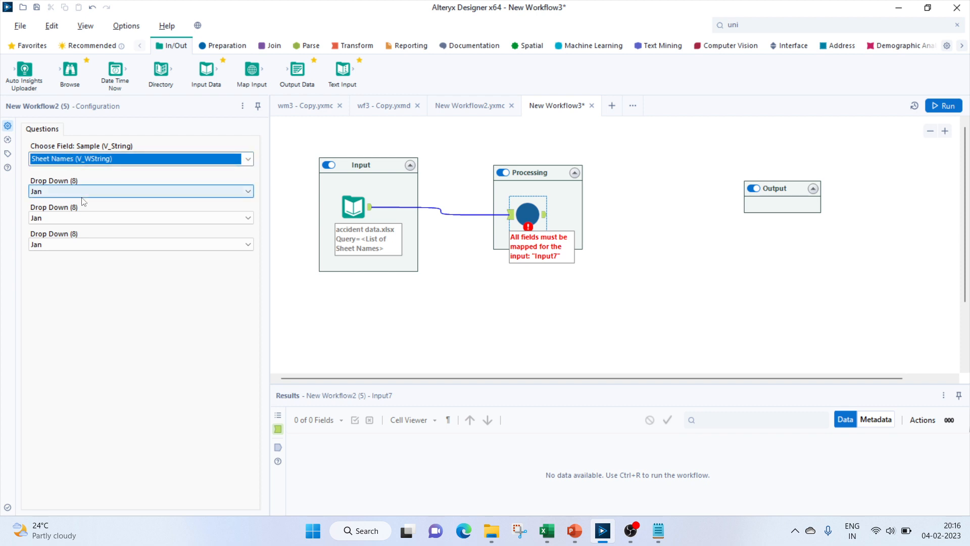
mouse_move(4, 329)
type("d")
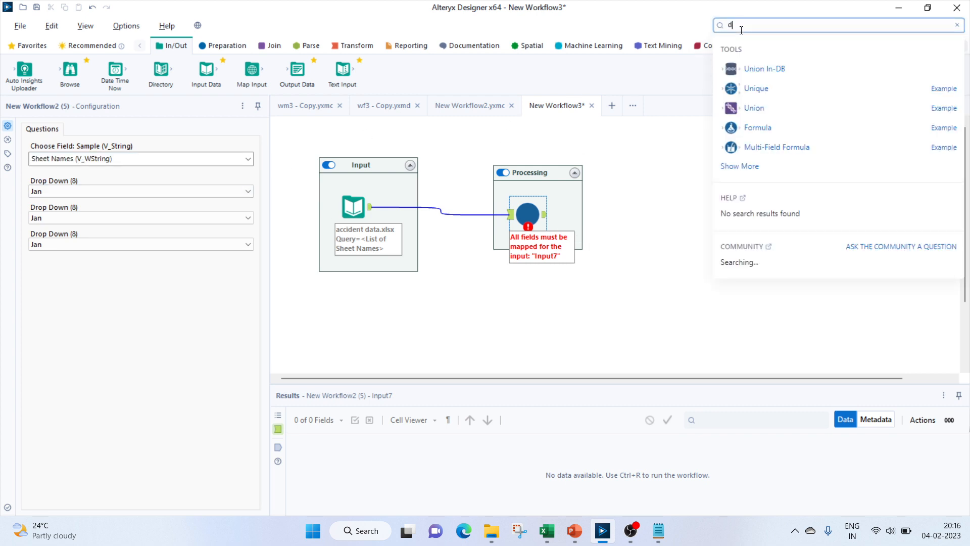
Add a Dynamic Input using accident data.xlsx sheet Jan as template, with Field set to Sample
type("yn")
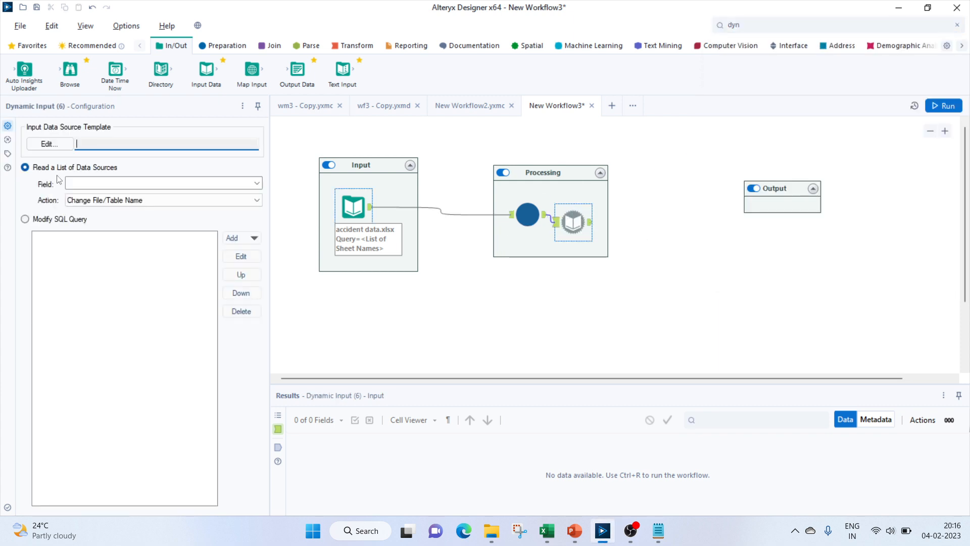
left_click(48, 144)
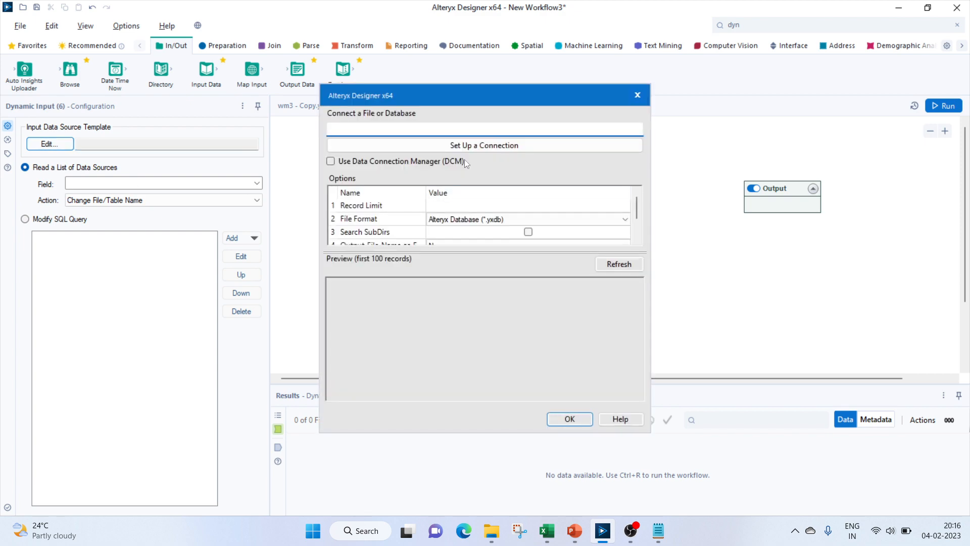
left_click(484, 145)
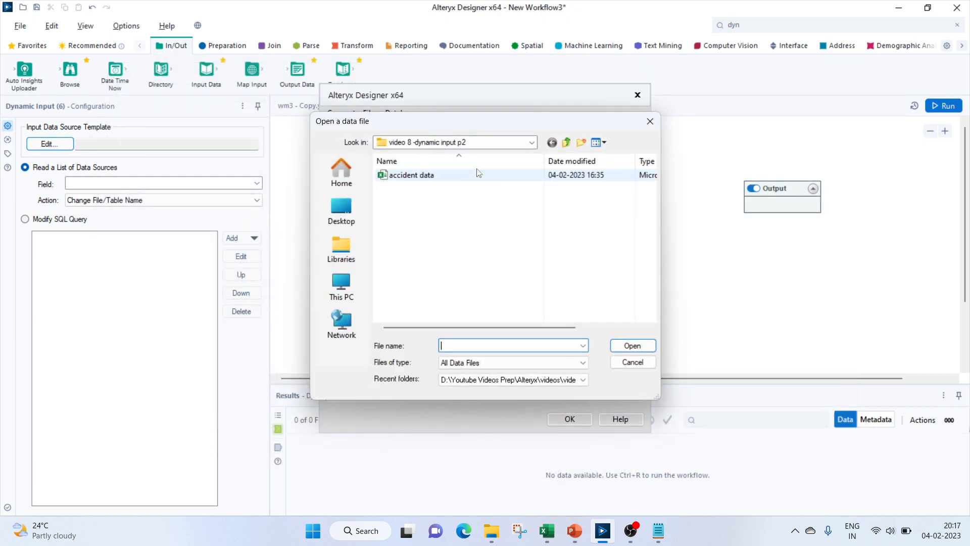
double_click(410, 174)
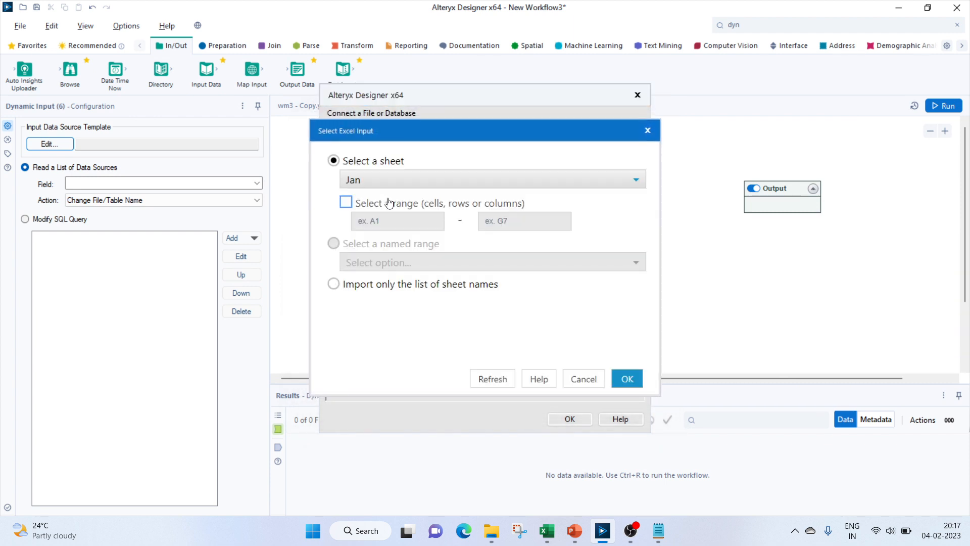
mouse_move(533, 391)
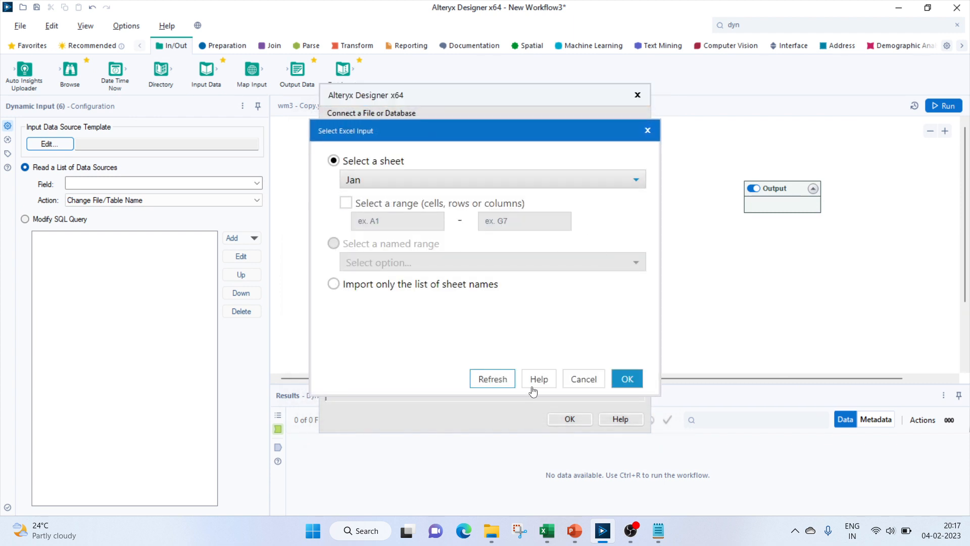
left_click(627, 378)
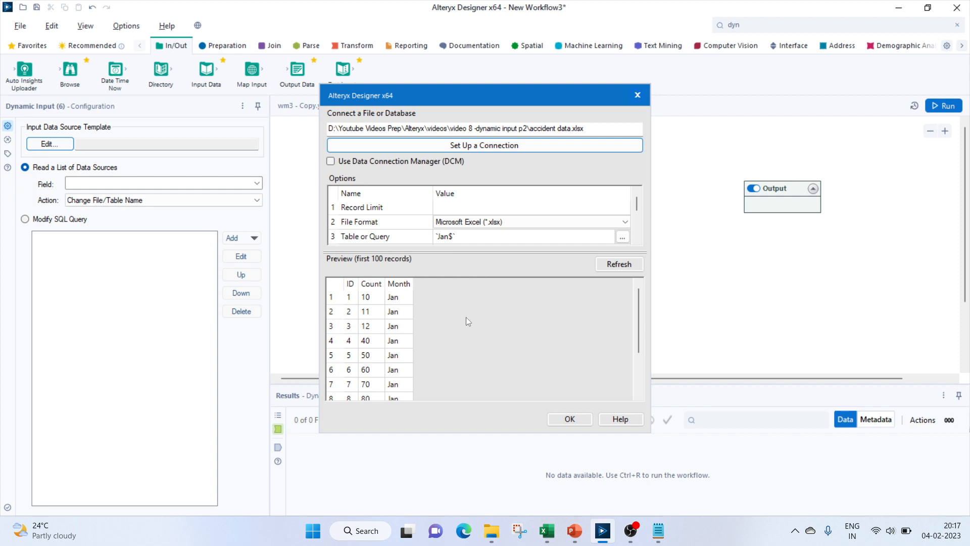
left_click(569, 419)
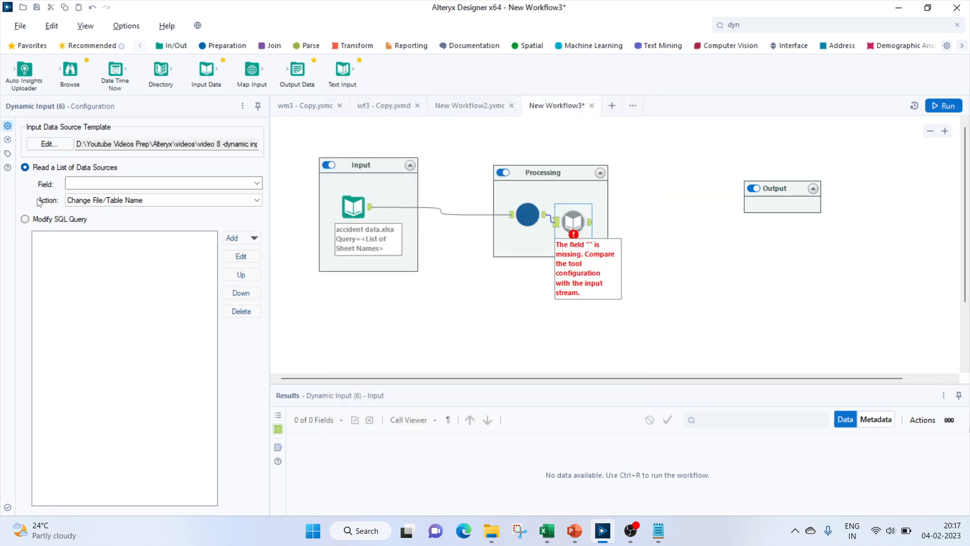
left_click(162, 183)
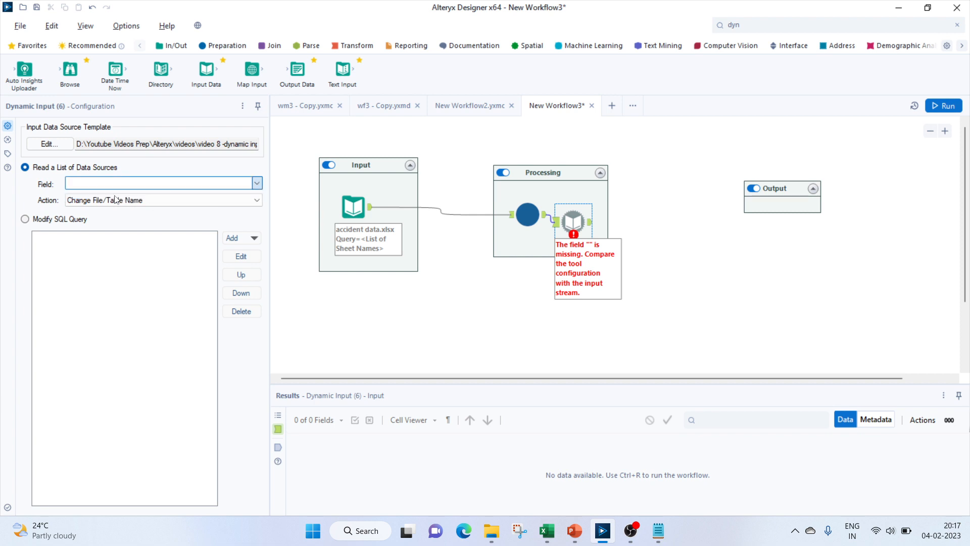
left_click(161, 183)
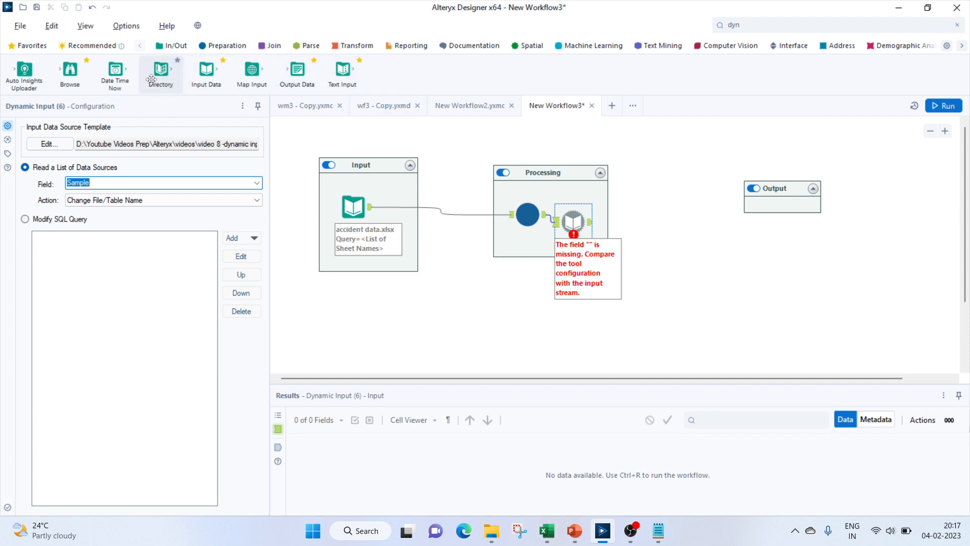
mouse_move(75, 76)
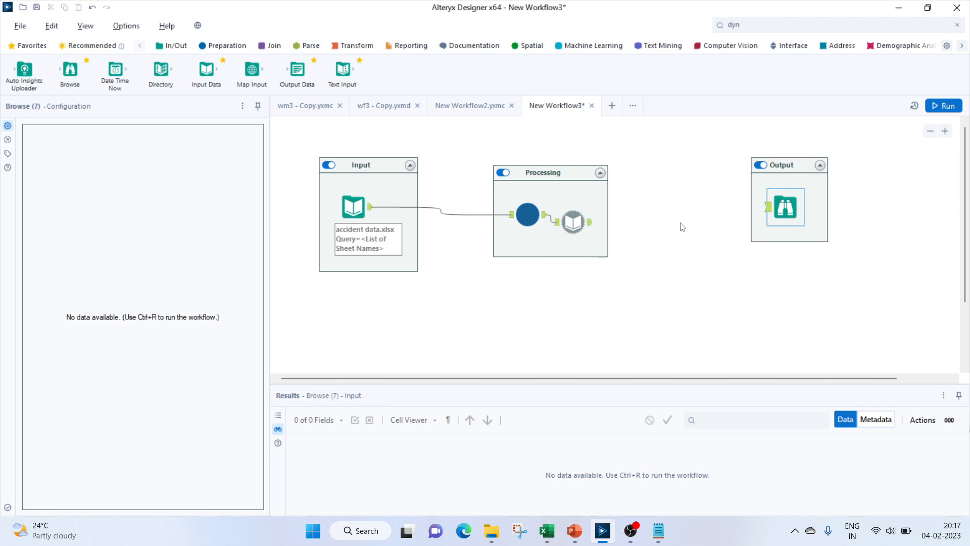
mouse_move(761, 217)
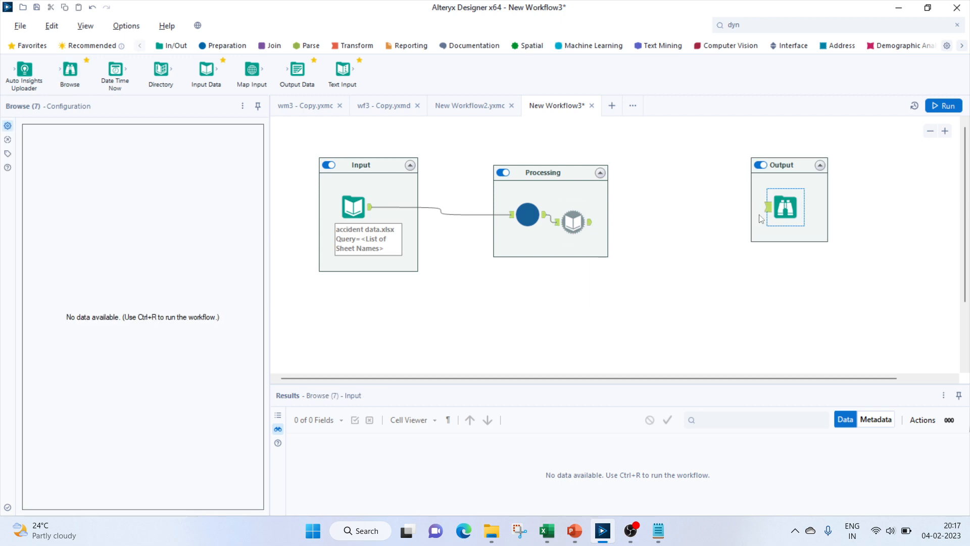
Connect the Dynamic Input to a Browse tool and run, returning 10 Jan records
left_click_drag(590, 220, 767, 210)
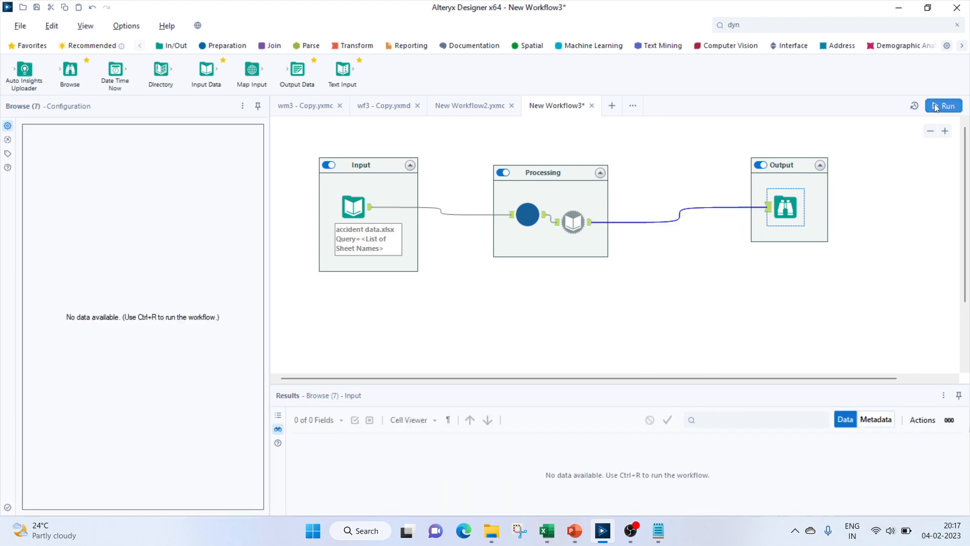
left_click(944, 106)
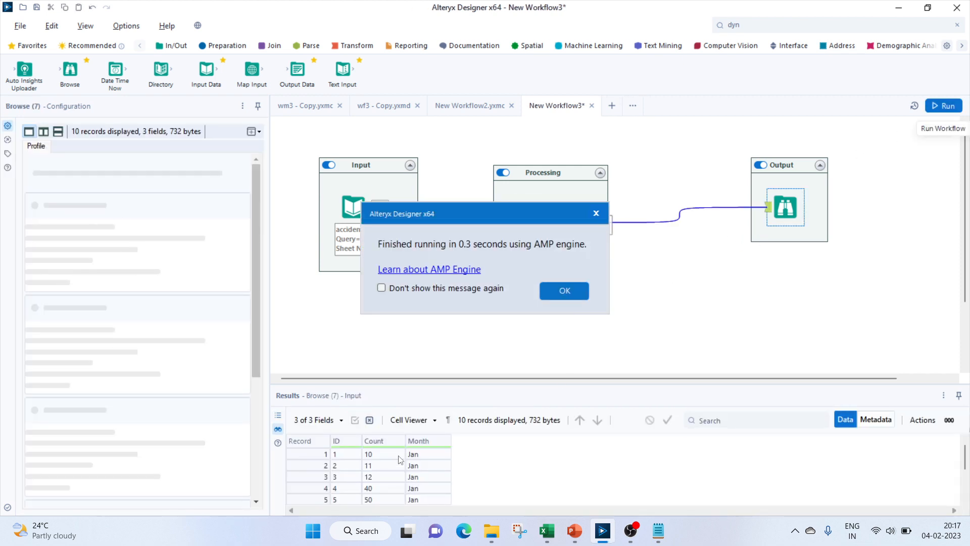
left_click(564, 290)
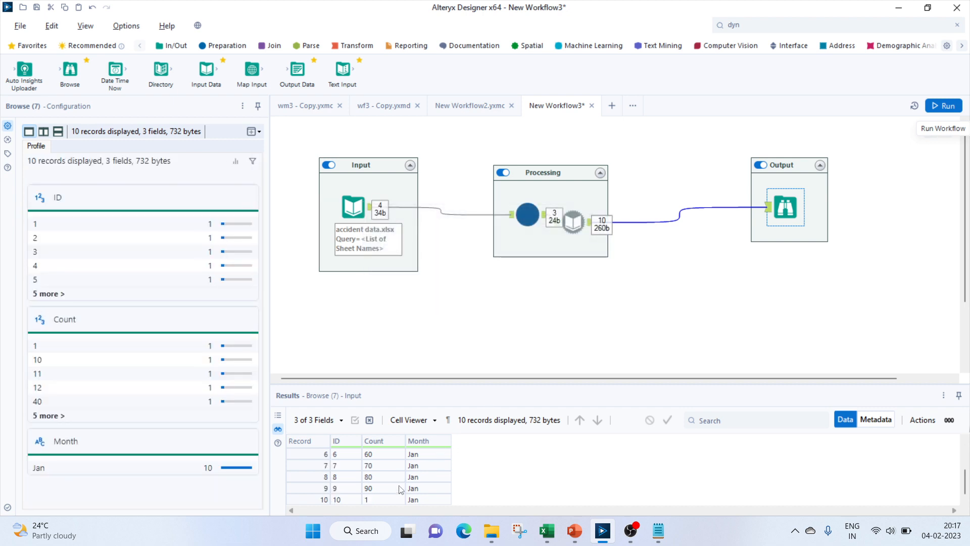
left_click(528, 215)
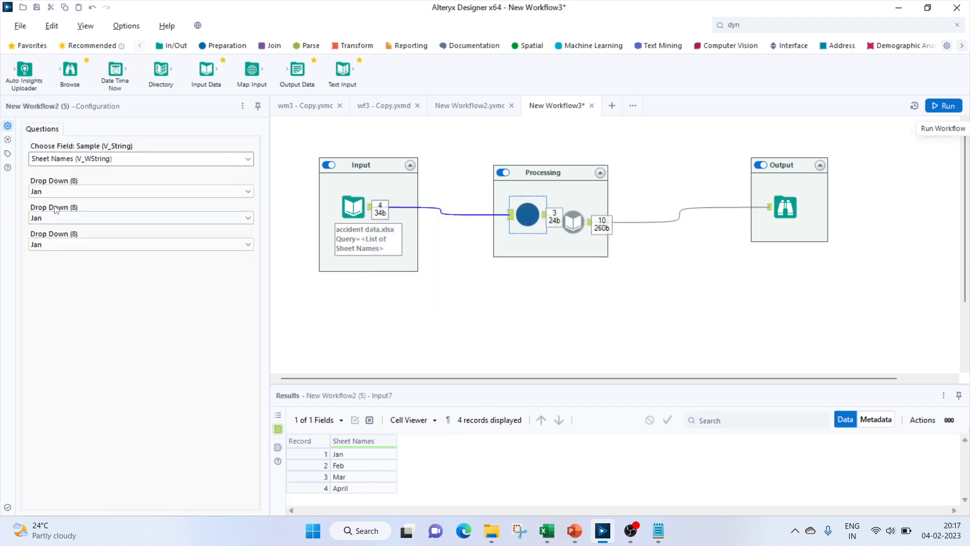
Set the macro's second and third drop-downs to Feb and April, then rerun
left_click(140, 218)
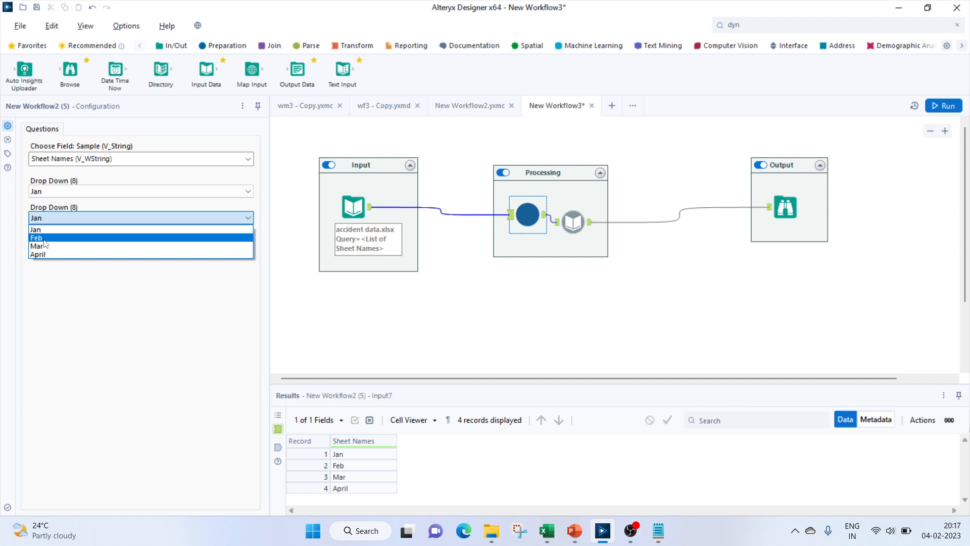
left_click(36, 237)
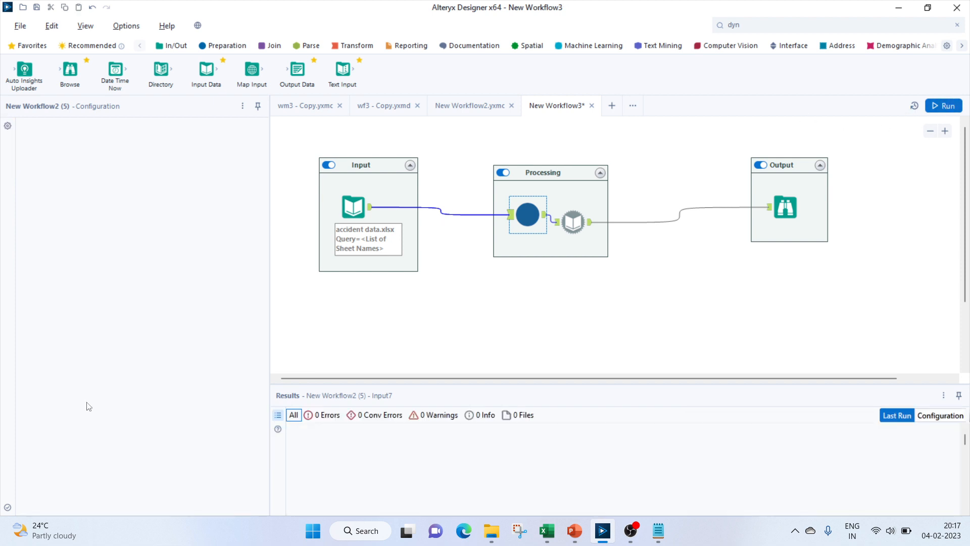
left_click(944, 106)
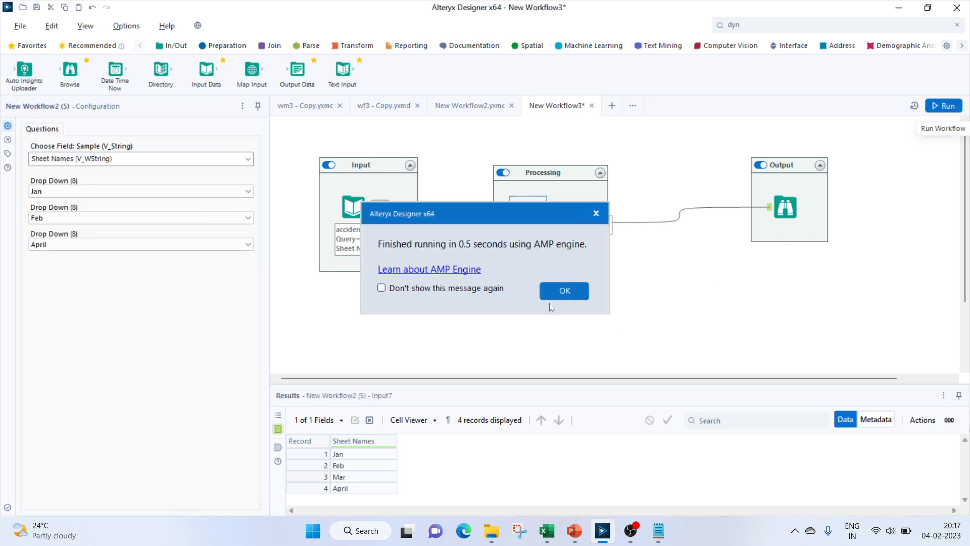
left_click(564, 290)
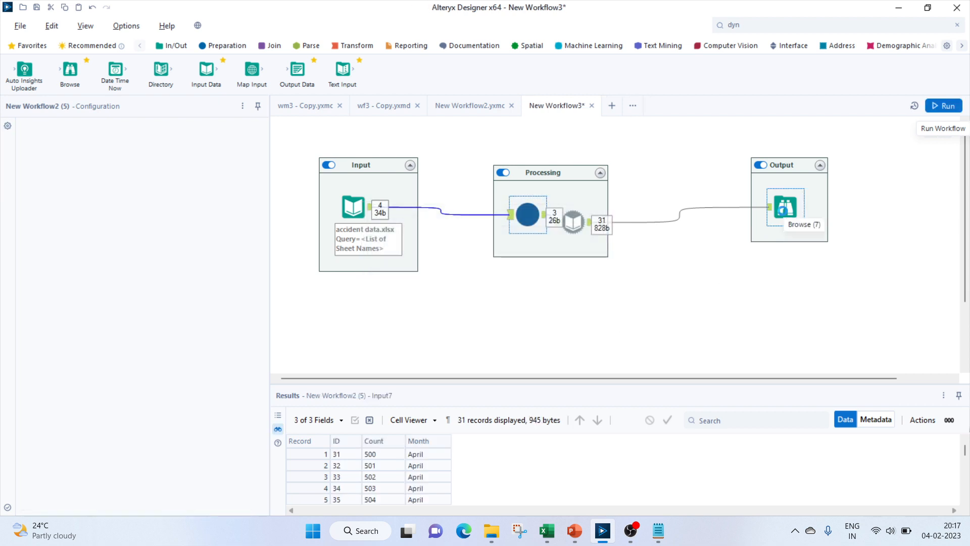
Scroll through the 31 combined Jan, Feb and April records in Browse
left_click(785, 206)
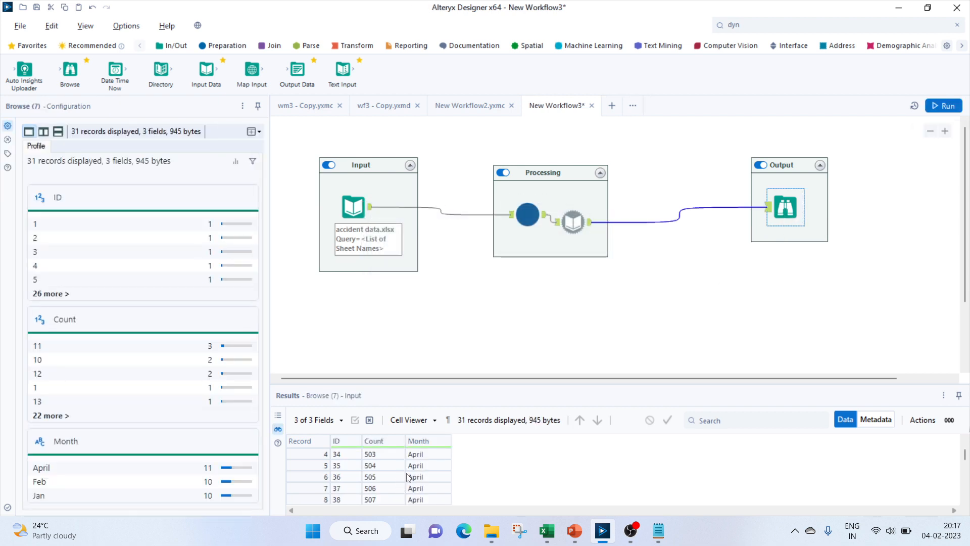
scroll("down", 3)
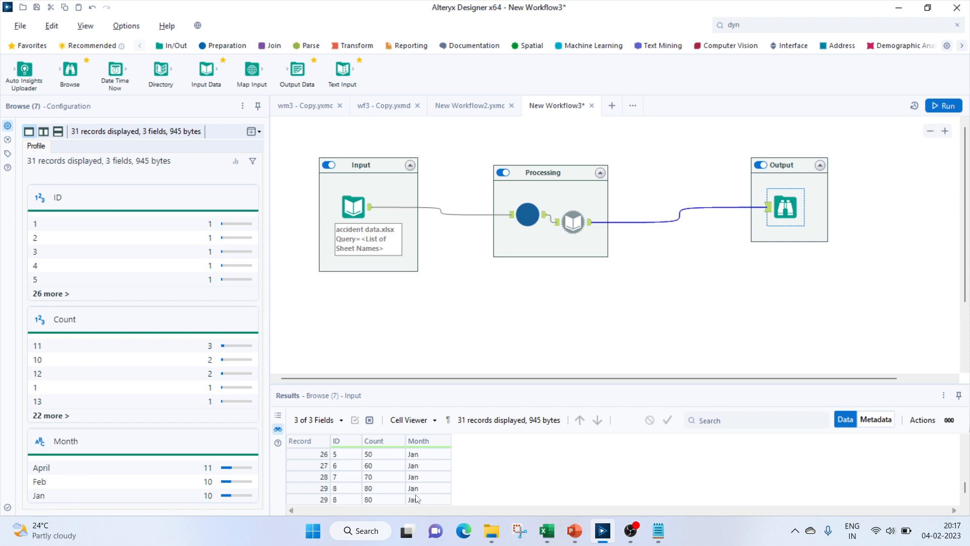
scroll("down", 3)
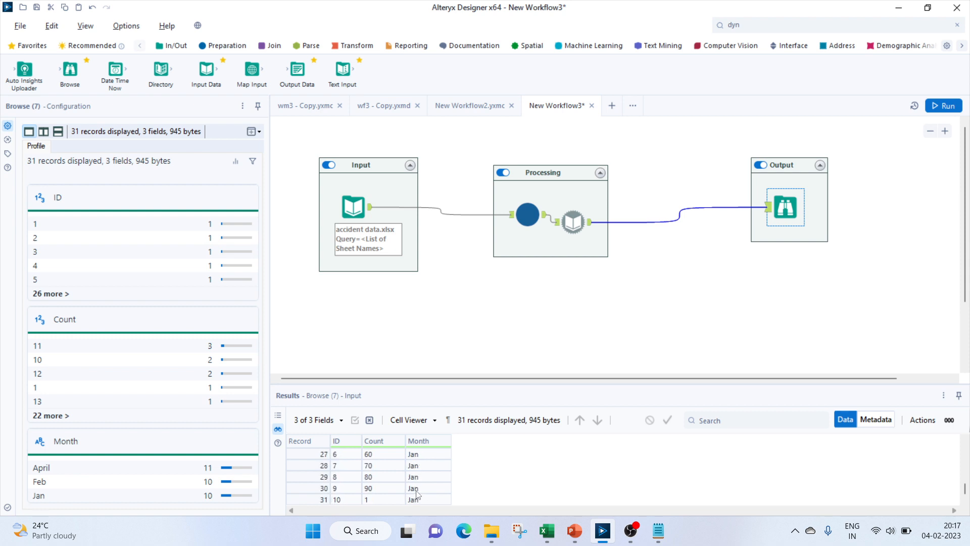